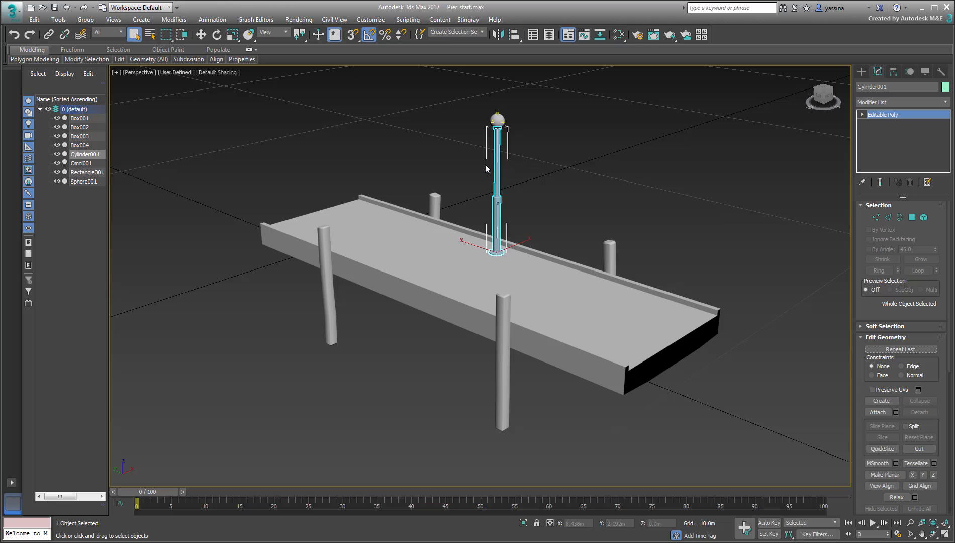
Clear the viewport selection and bring up the Slate Material Editor (M)
left_click(80, 163)
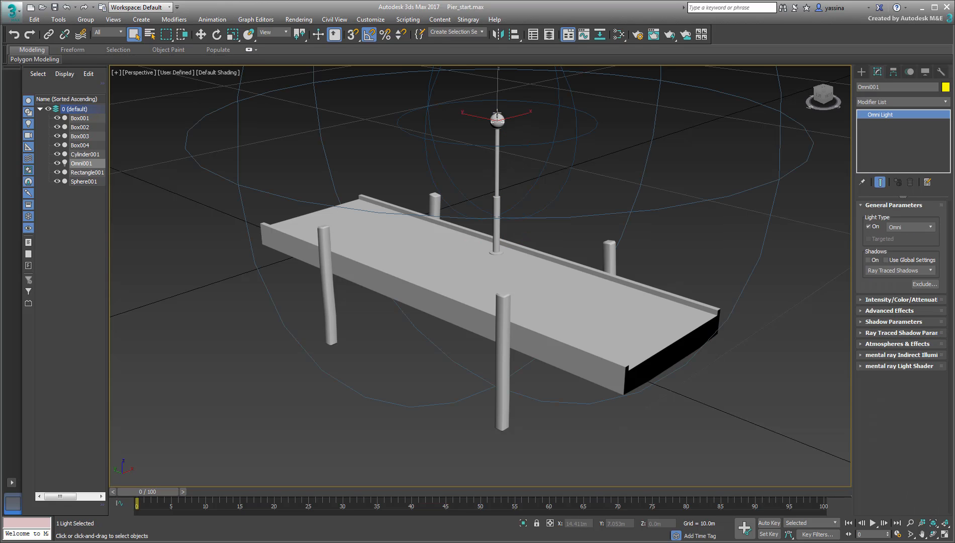
left_click(772, 416)
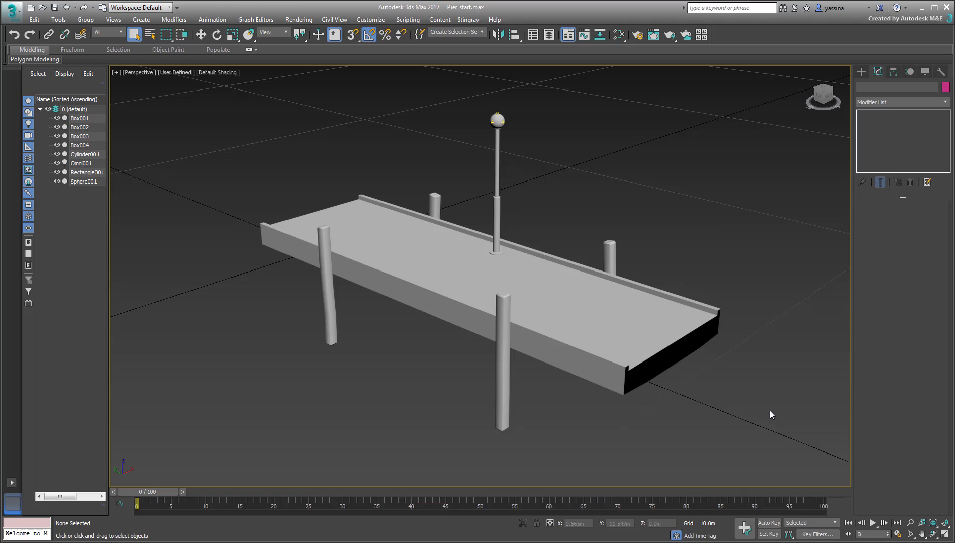
key("m")
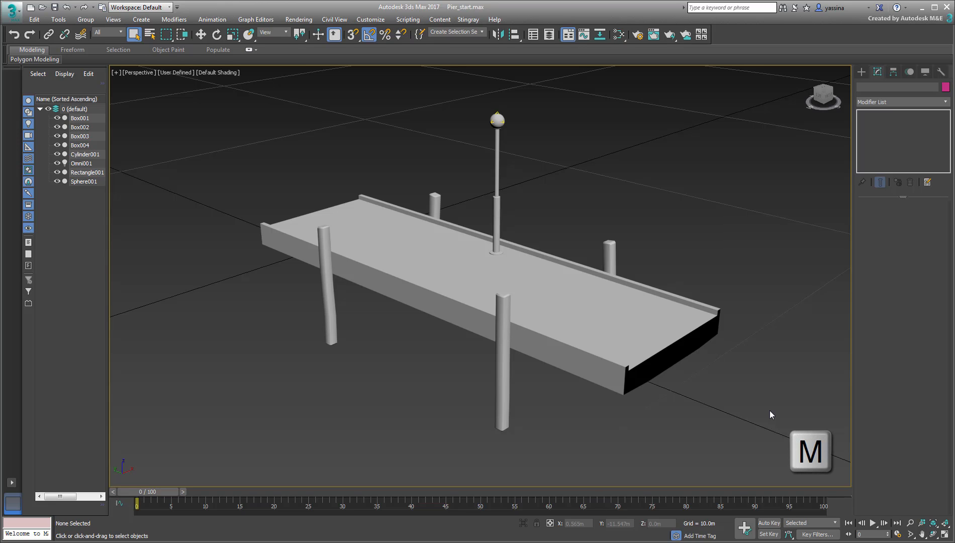
Delete the old bitmap nodes and add a new DirectX Shader material to View1
left_click(618, 32)
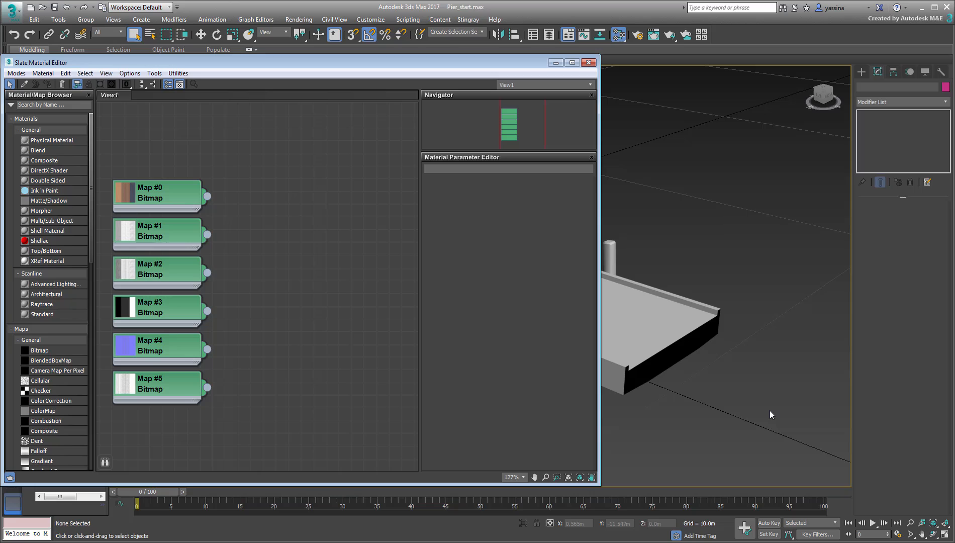
left_click(665, 338)
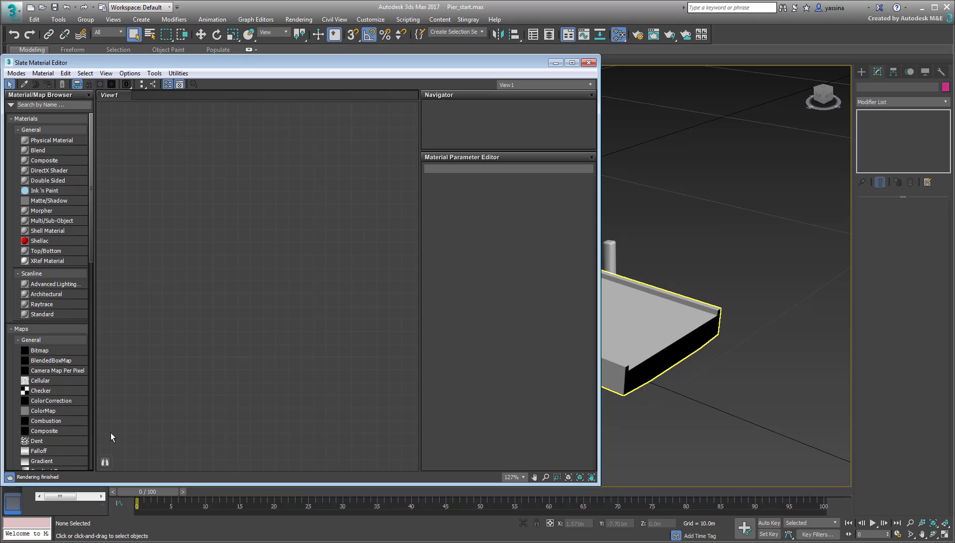
left_click(44, 170)
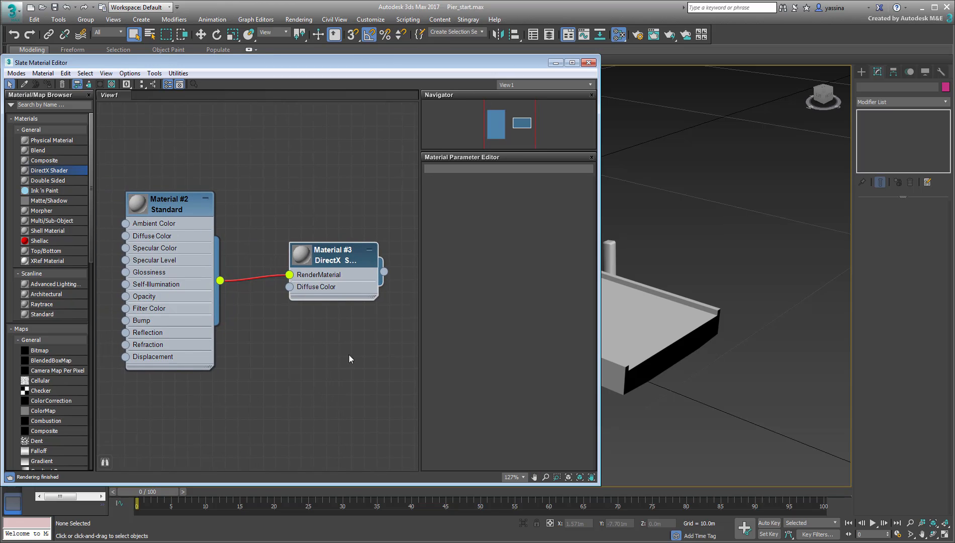
Set the new DirectX material's shader type to Stingray to expose its PBR parameters
left_click(334, 255)
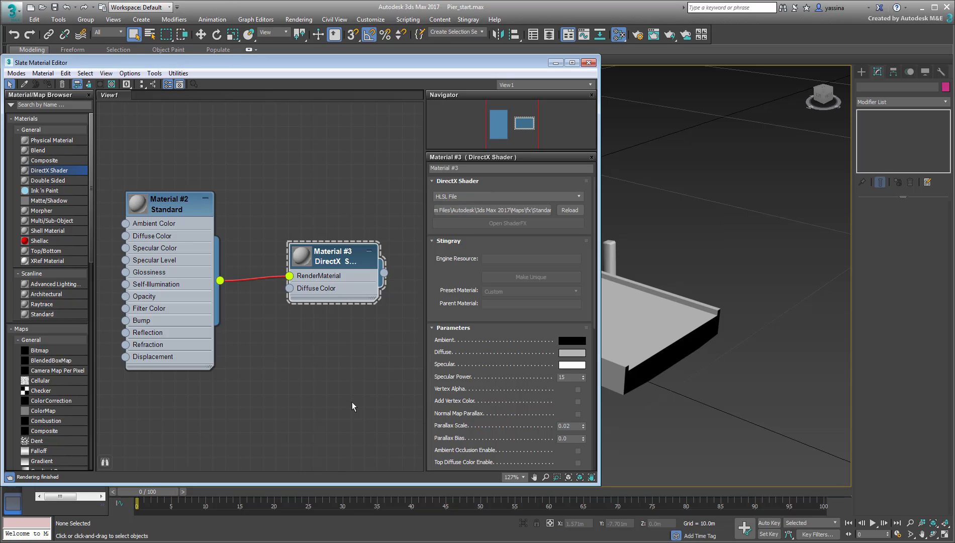
mouse_move(582, 198)
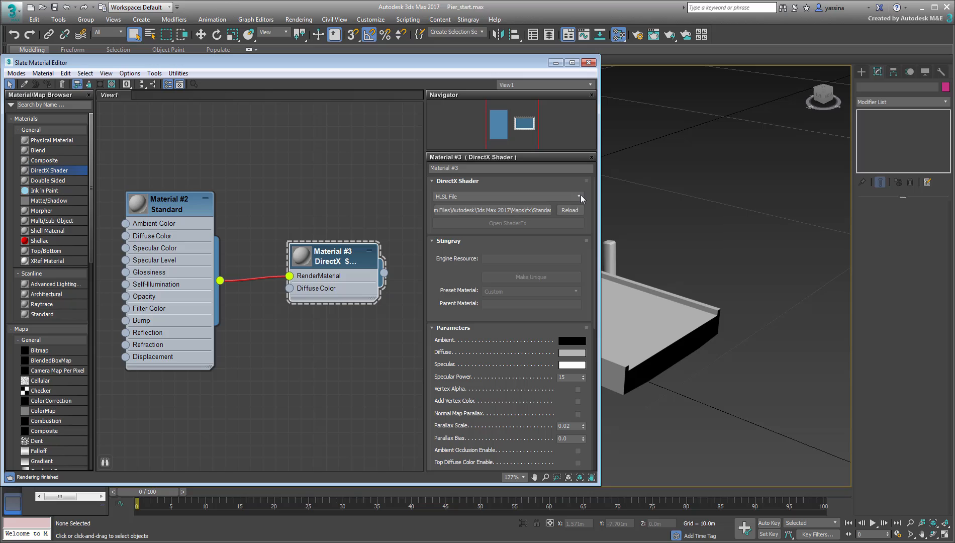
left_click(579, 196)
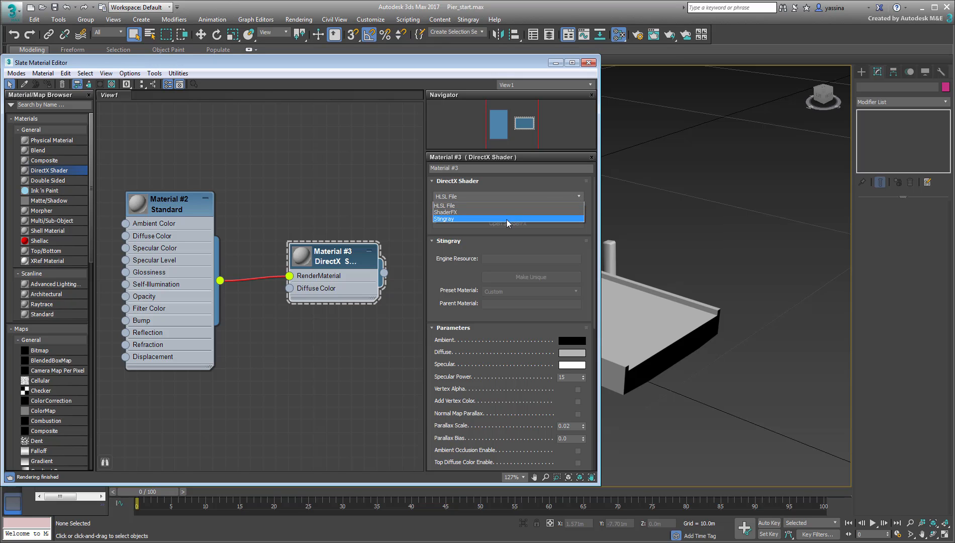
left_click(444, 219)
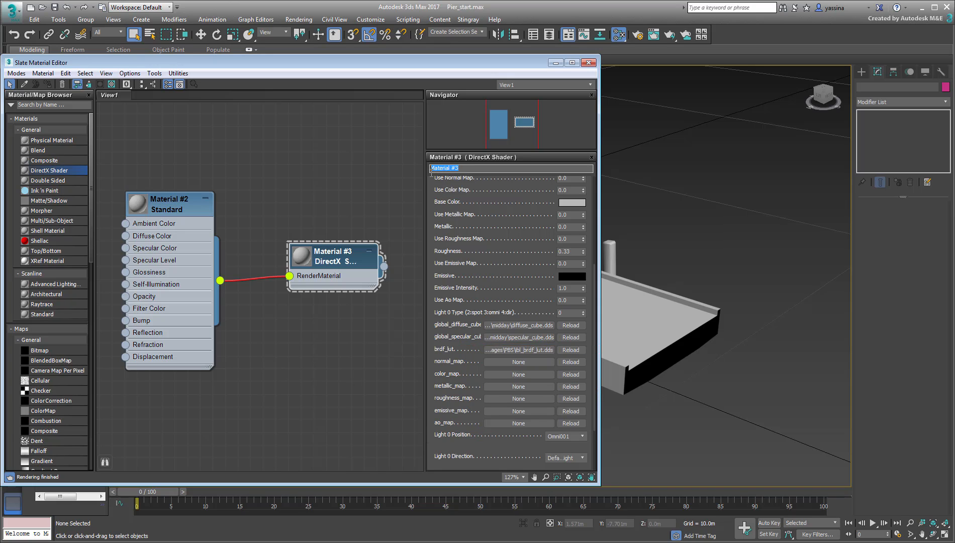
Name the material Pier_Shader and assign it to the selected pier objects
type("Pier_Shader")
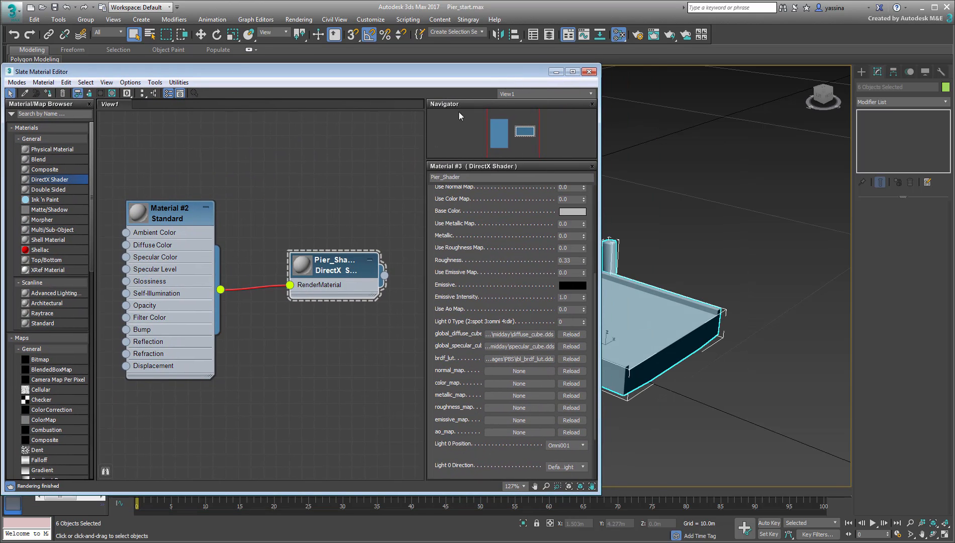
right_click(334, 266)
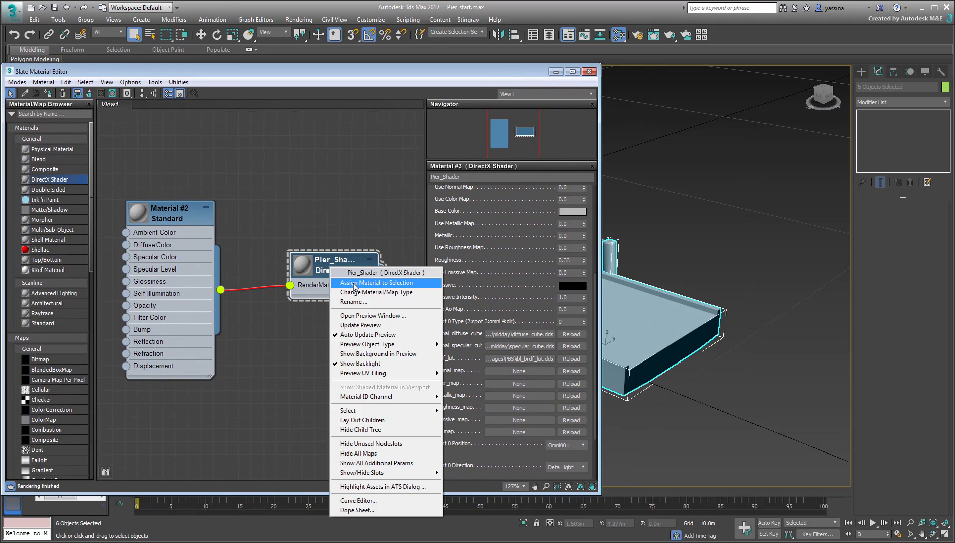
left_click(376, 283)
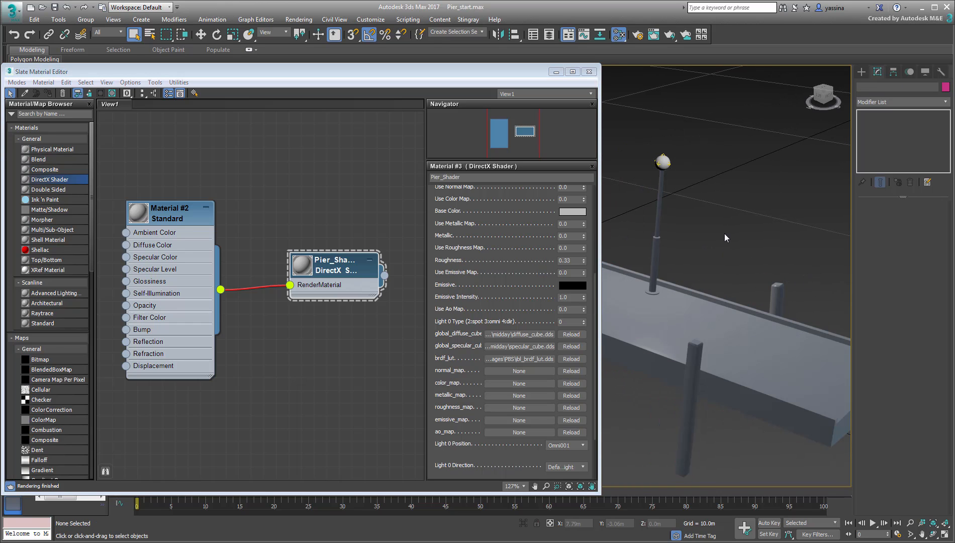
Load Pier_nrm.jpg as the normal map and set Use Normal Map to 1.0
left_click(519, 371)
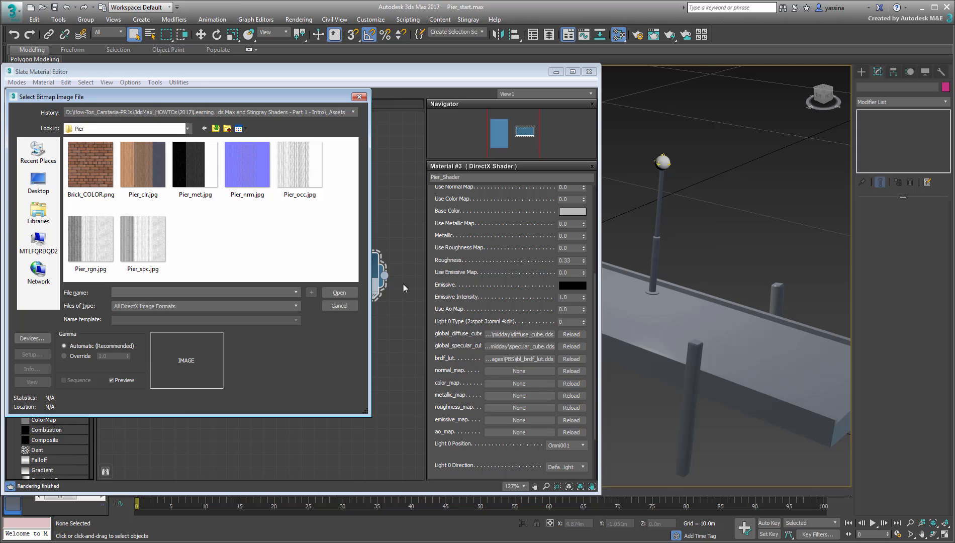
left_click(248, 166)
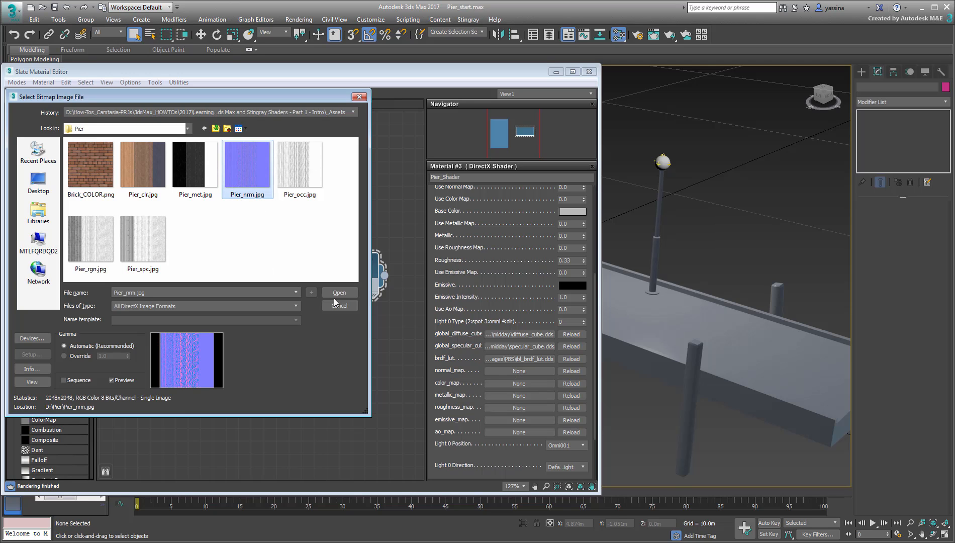
left_click(340, 293)
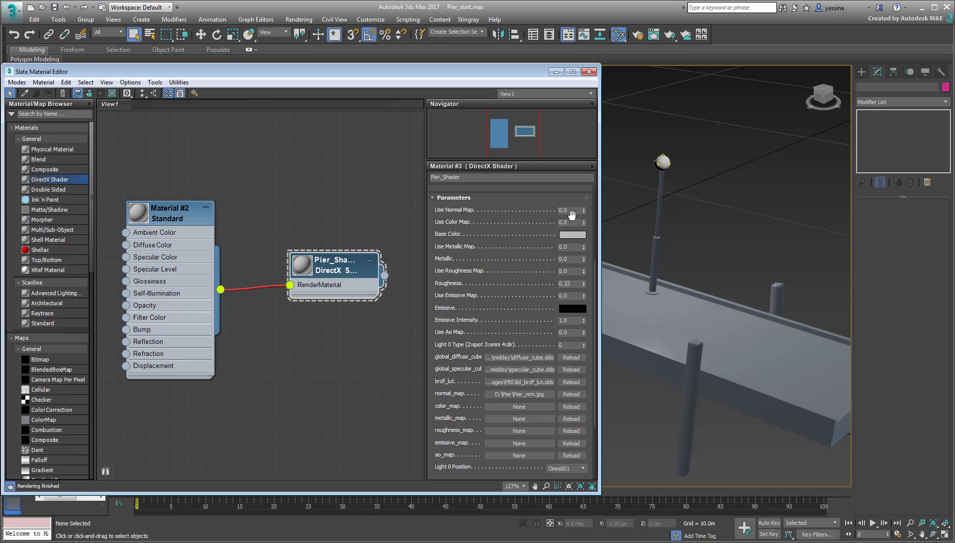
left_click(584, 210)
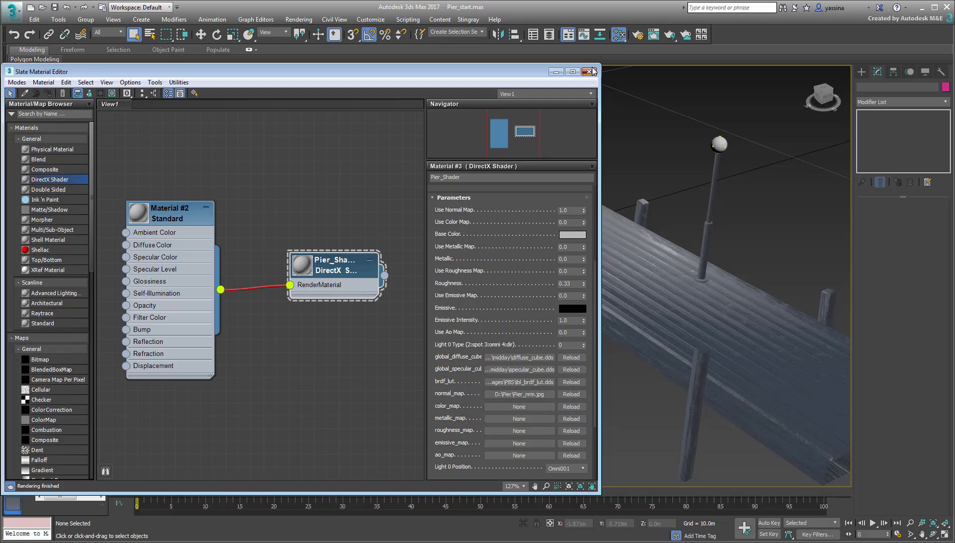
left_click(589, 72)
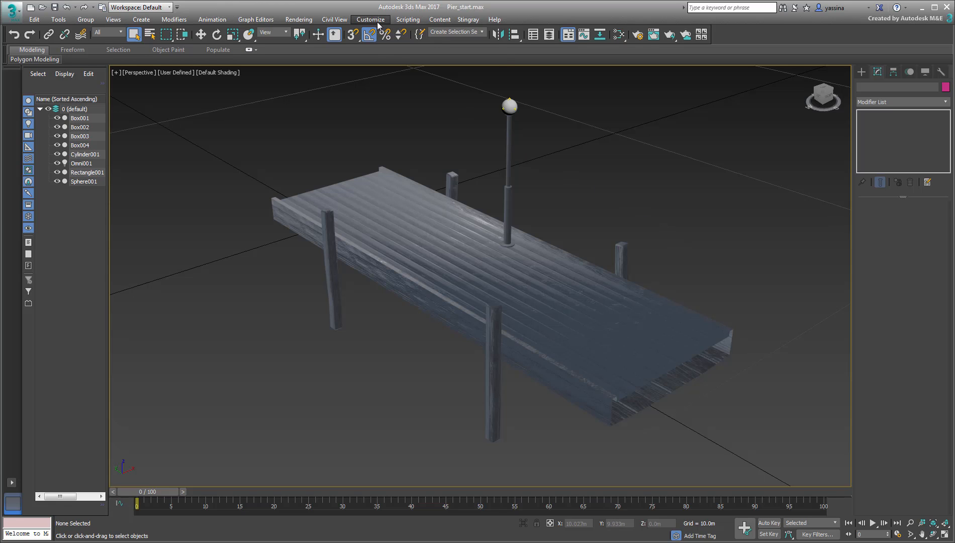
Review the Gamma and LUT preferences (gamma 2.2) under Customize > Preferences
left_click(370, 19)
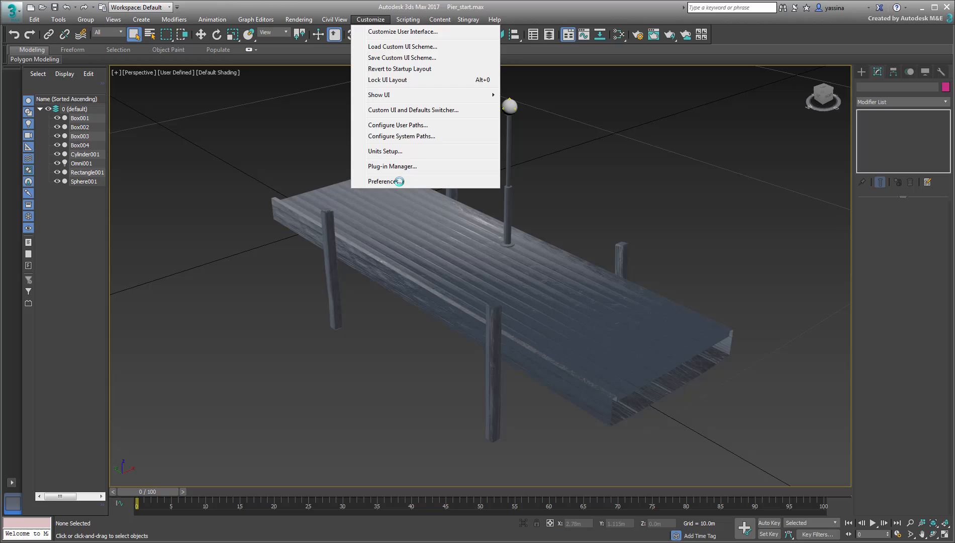
left_click(385, 181)
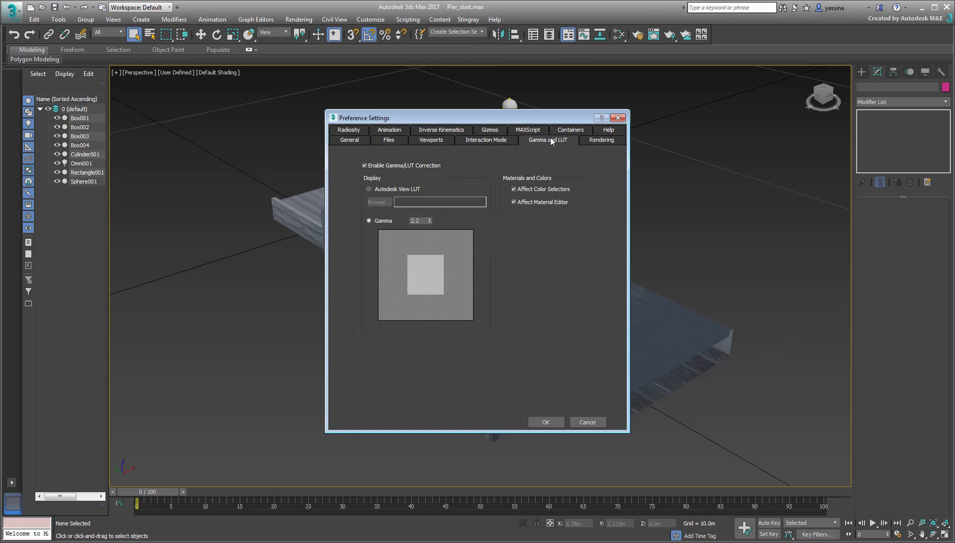
left_click(364, 166)
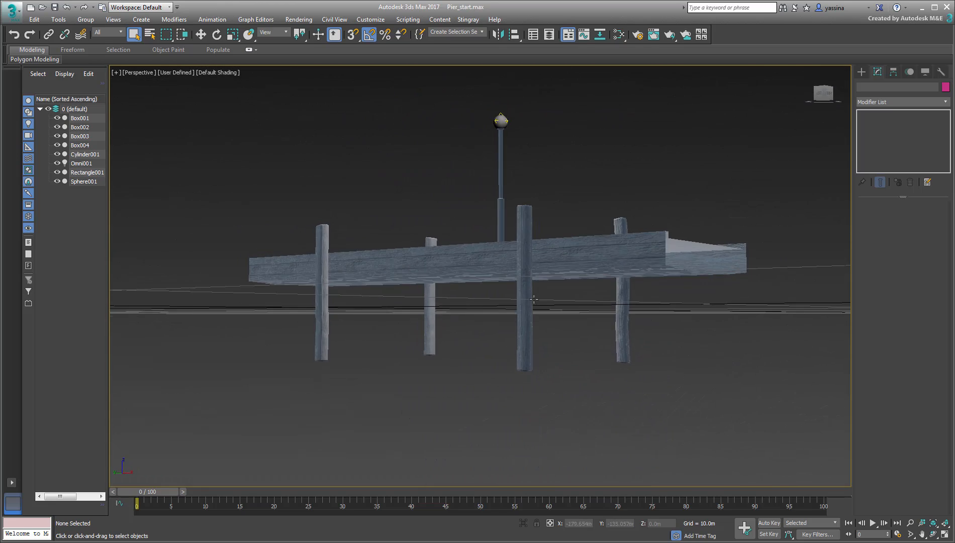
left_click_drag(534, 299, 580, 306)
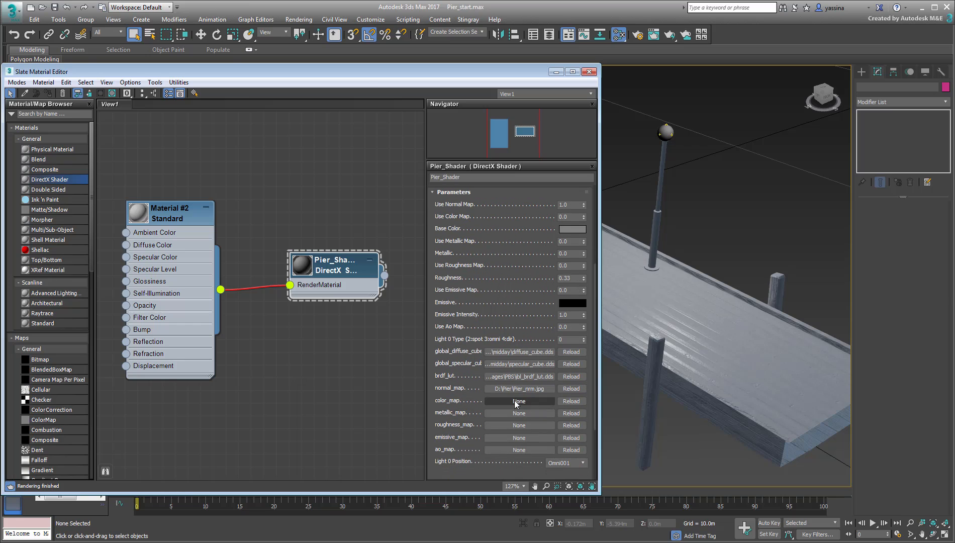
Load Pier_clr and Pier_met into the color and metallic slots and enable the color map
left_click(519, 401)
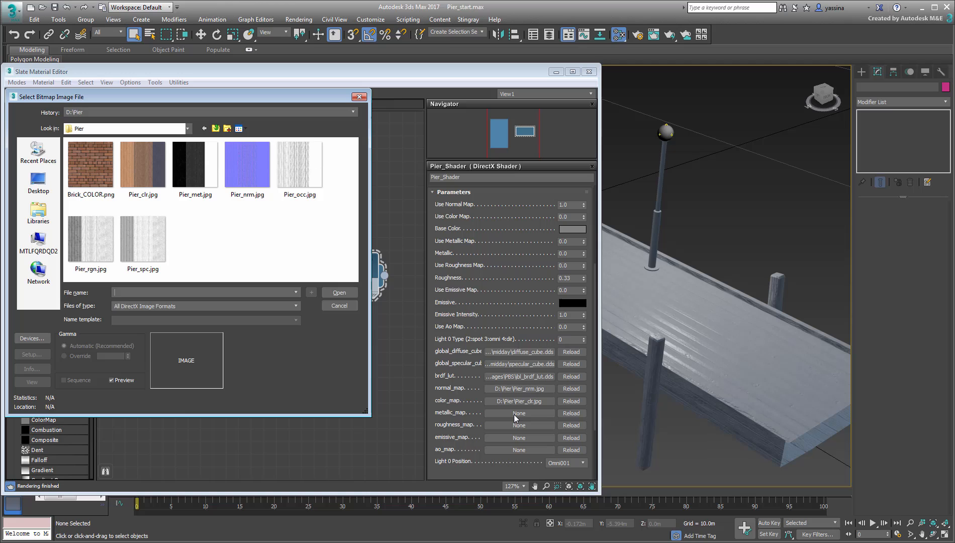
left_click(195, 169)
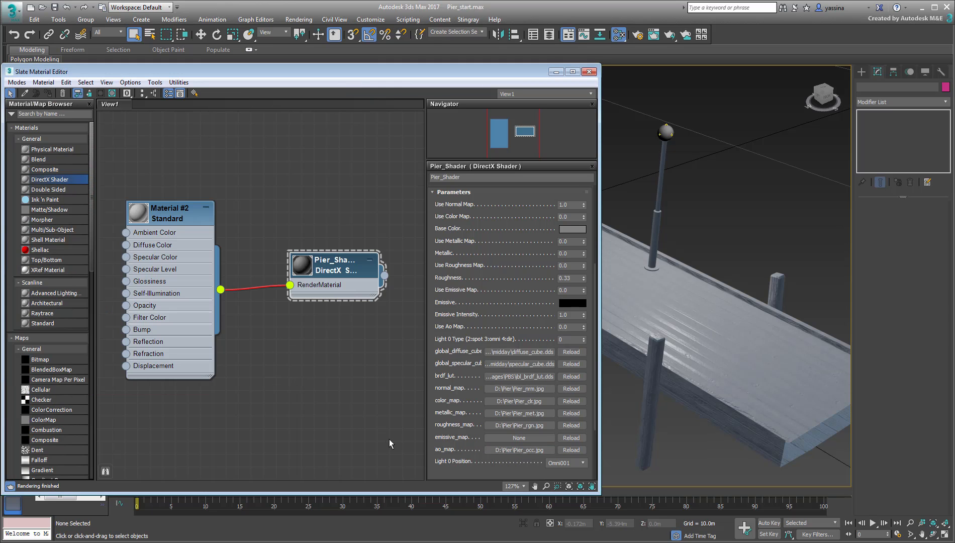
left_click(583, 217)
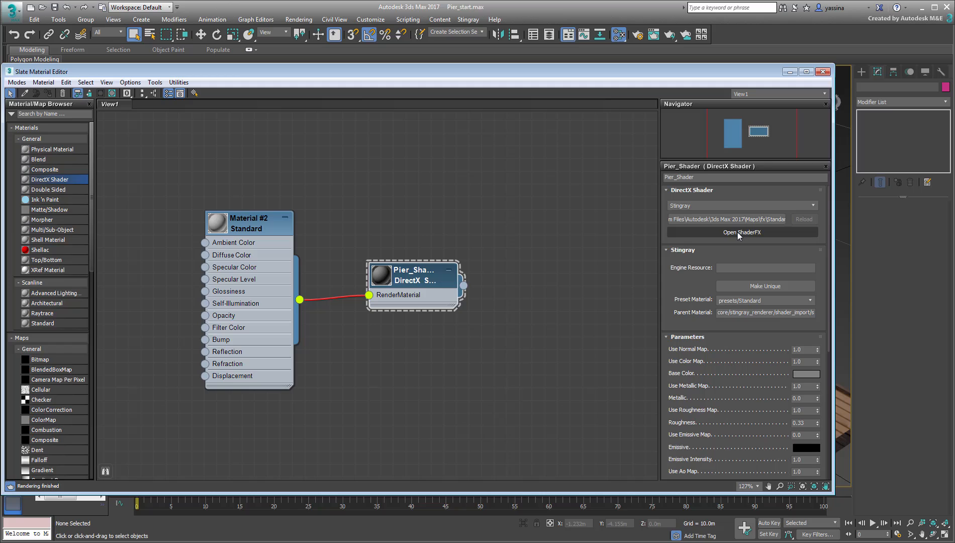
left_click(742, 233)
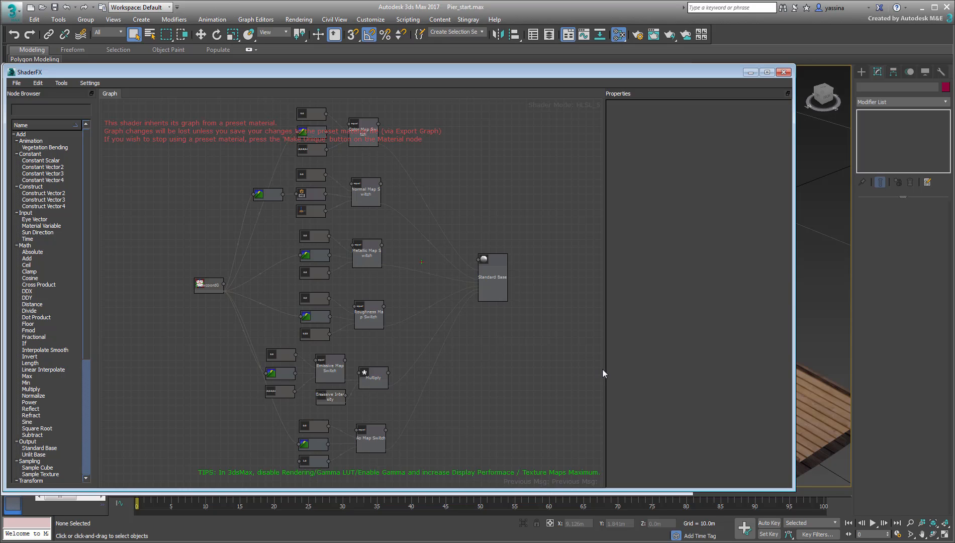
mouse_move(728, 194)
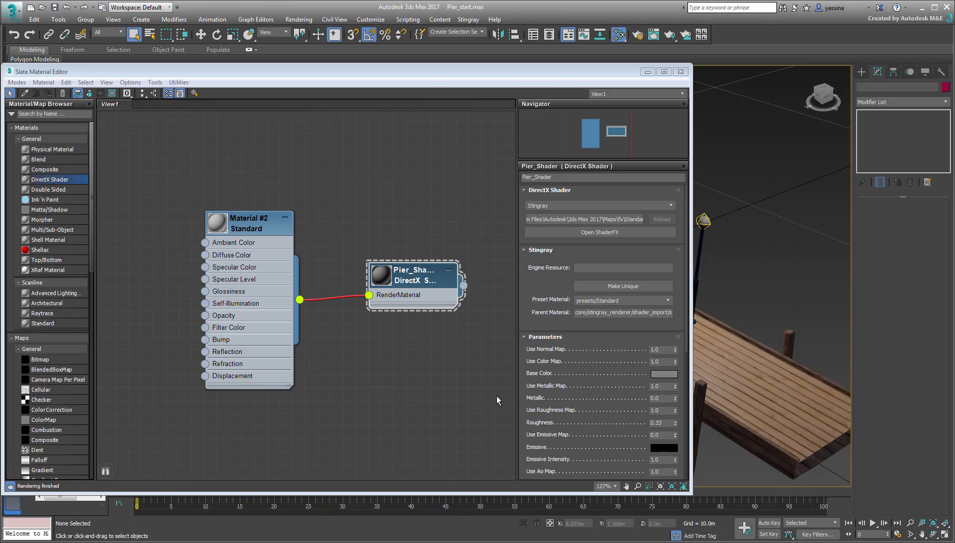
mouse_move(495, 415)
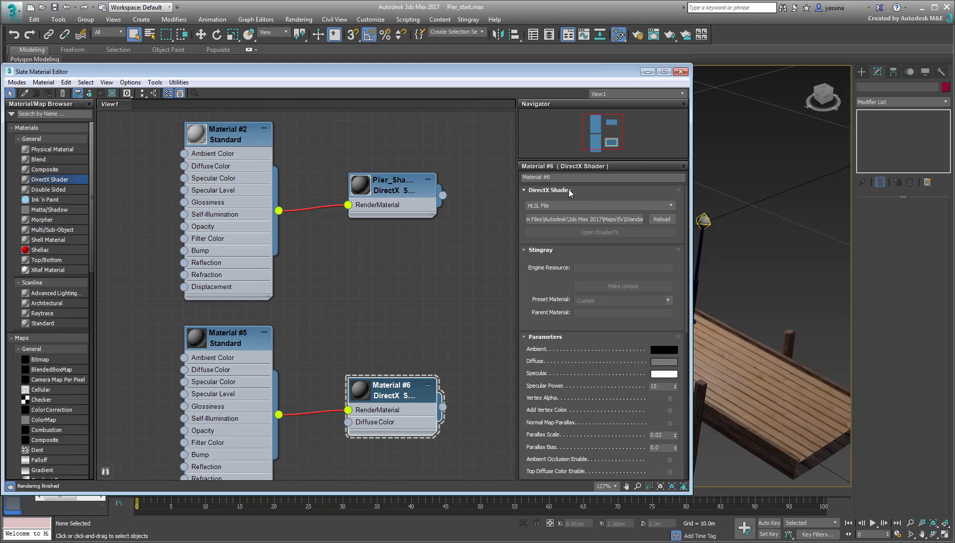
Name the second DirectX material Emissive_Shader and select it
type("Emissive_Shader")
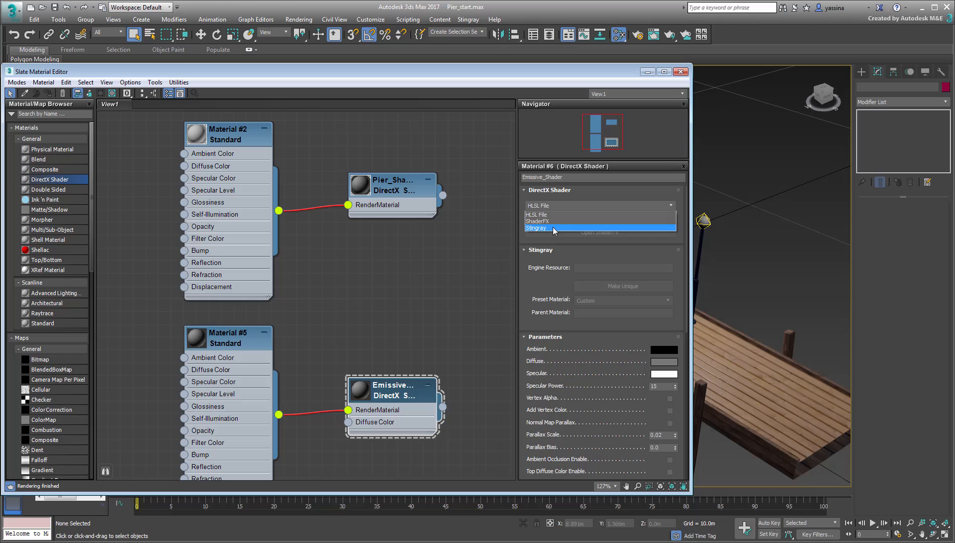
left_click(535, 228)
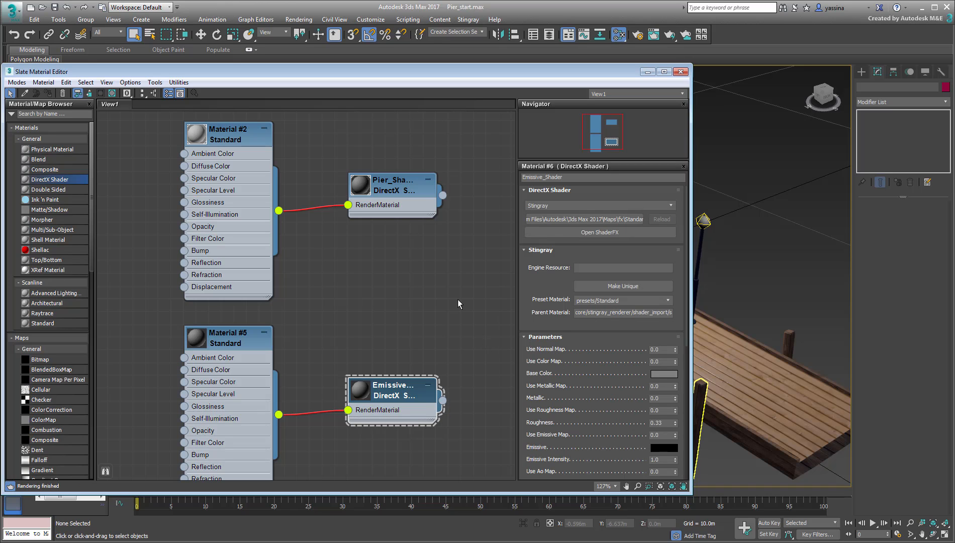
View Emissive_Shader's ShaderFX graph, show Standard Base properties and make the graph unique
left_click(599, 232)
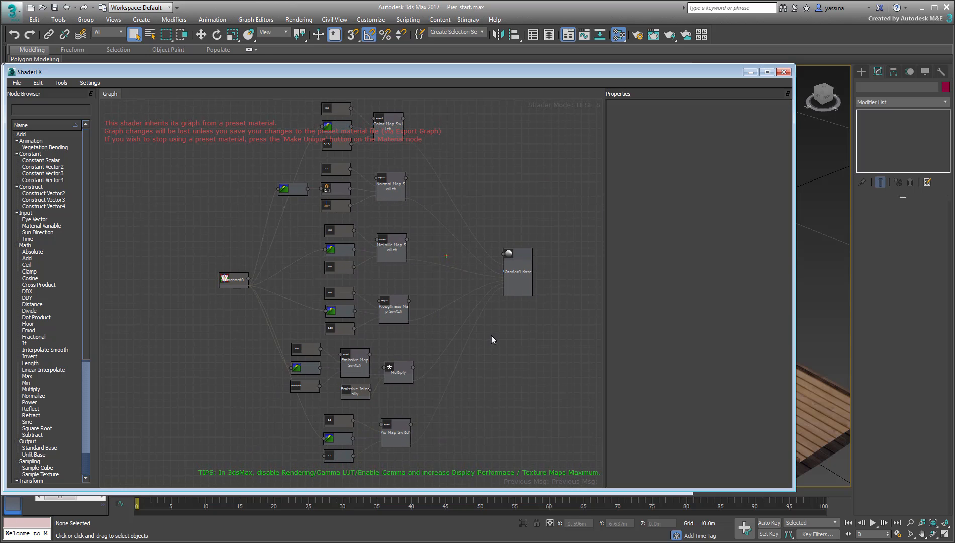
mouse_move(554, 380)
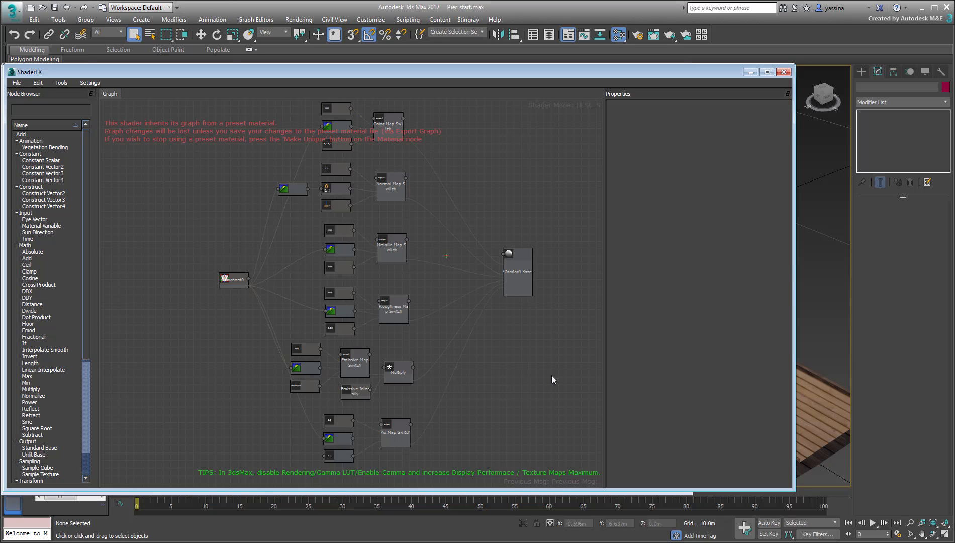
left_click(47, 109)
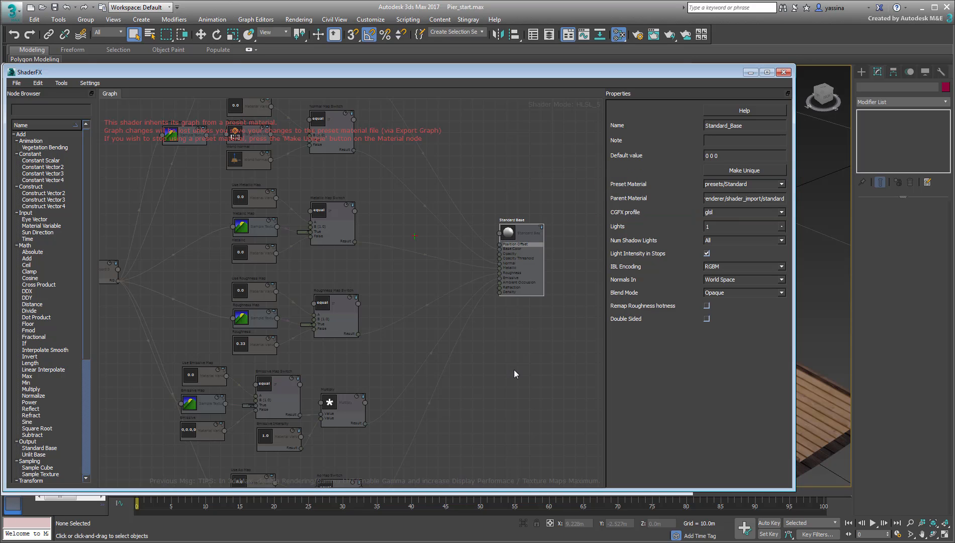
mouse_move(521, 371)
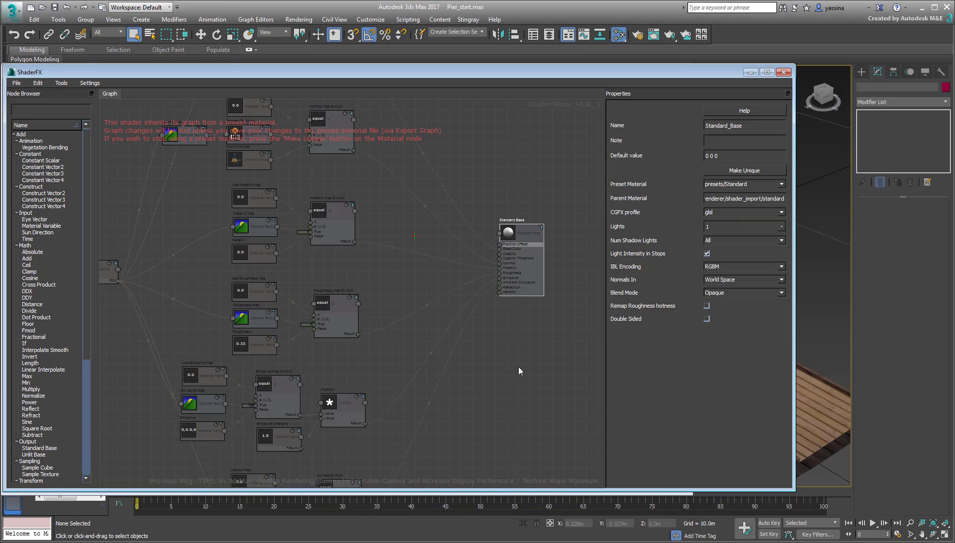
mouse_move(738, 171)
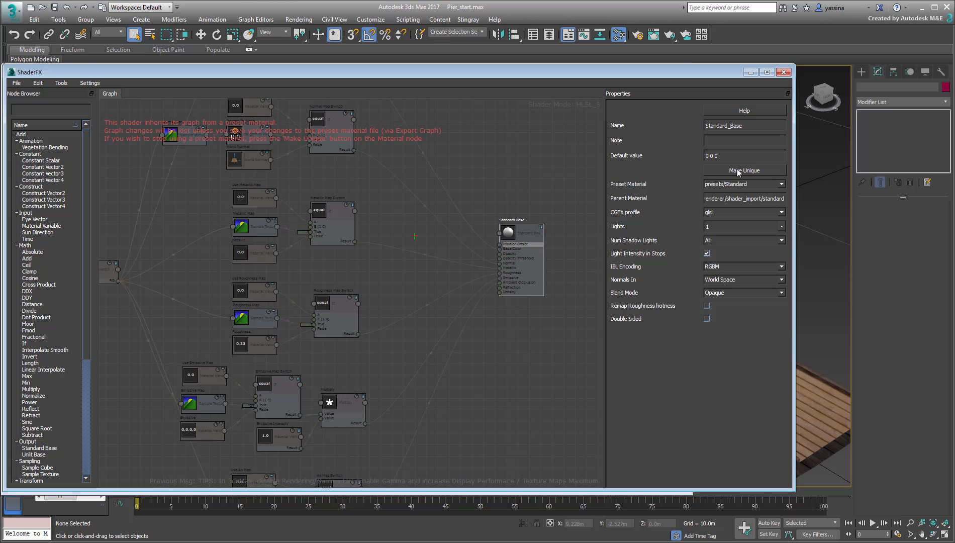
left_click(744, 170)
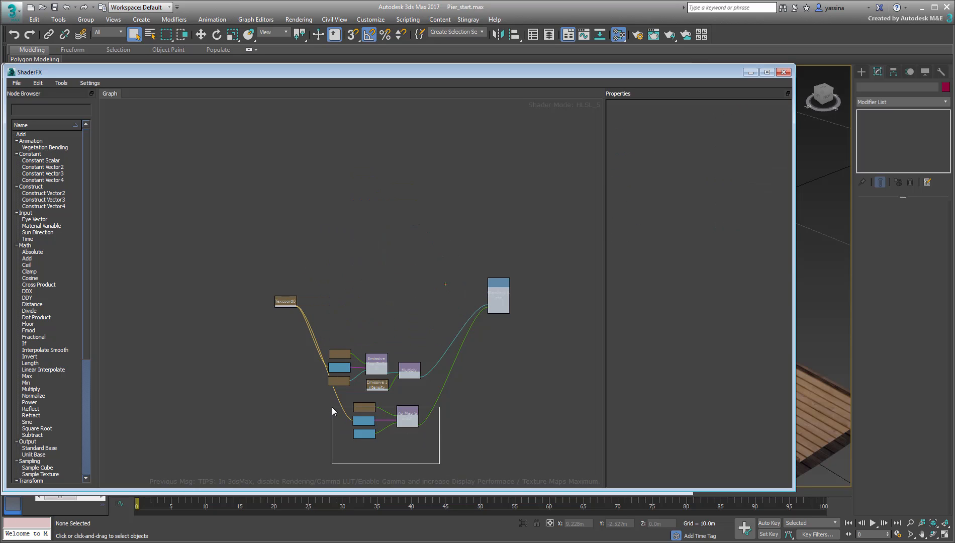
Tidy the unique graph down to the emissive map and intensity nodes feeding Standard Base
left_click(413, 308)
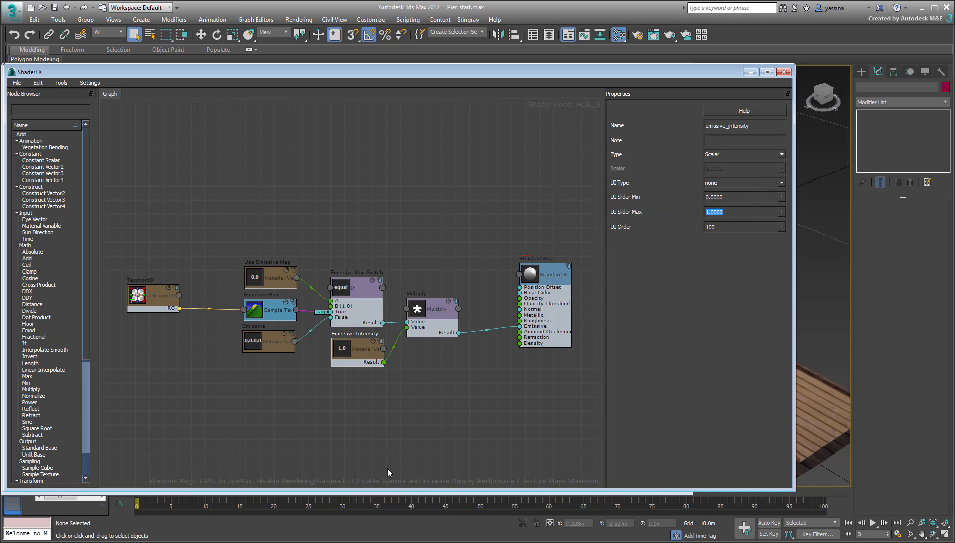
Set the Emissive Intensity parameter's UI Slider Max to 10.0000
type("10.0000")
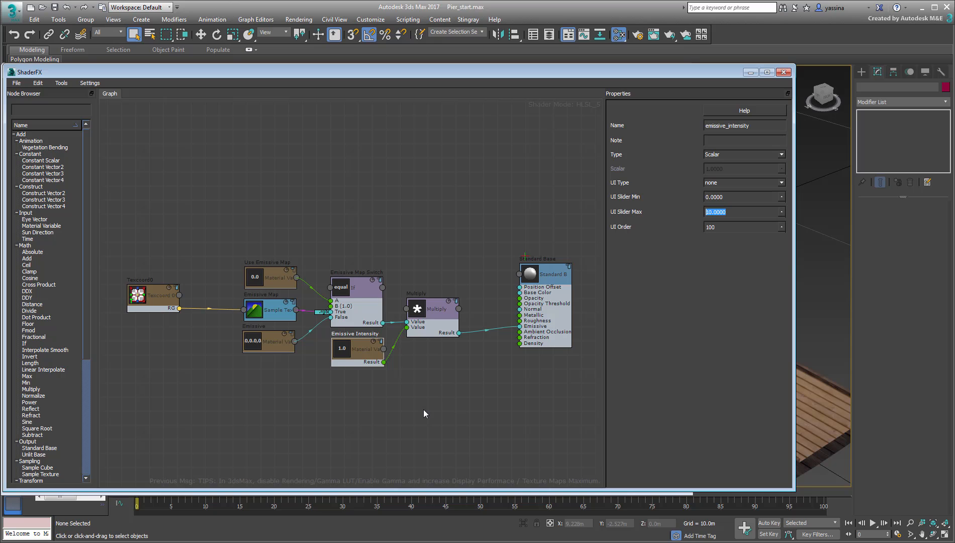
Export the Emissive_Shader ShaderFX graph to a file named Emissive.sfx
left_click(16, 83)
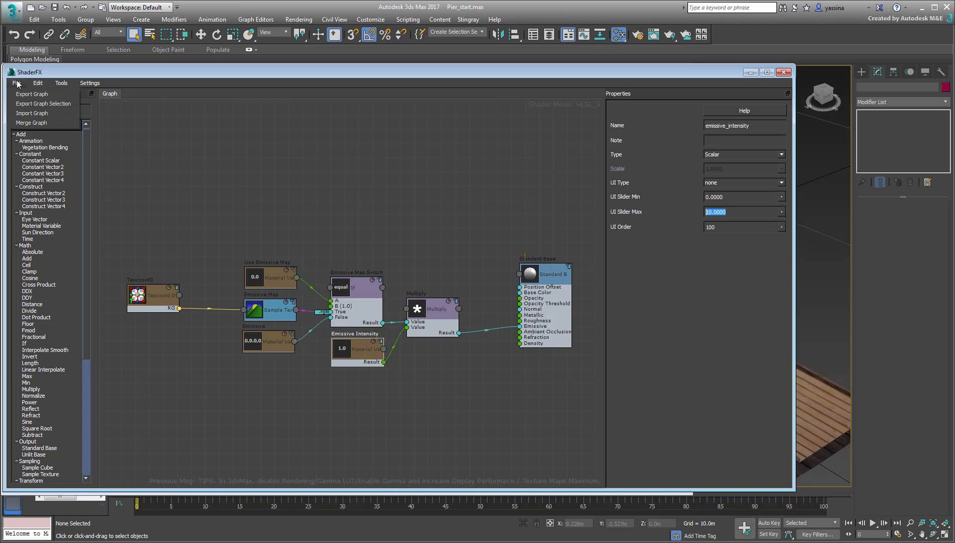
left_click(31, 94)
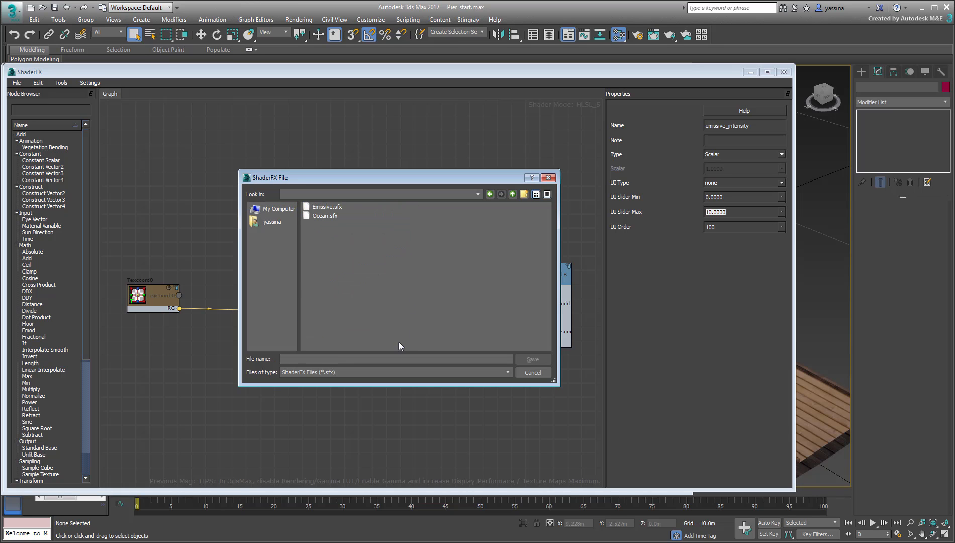
left_click(397, 359)
type("Emissive")
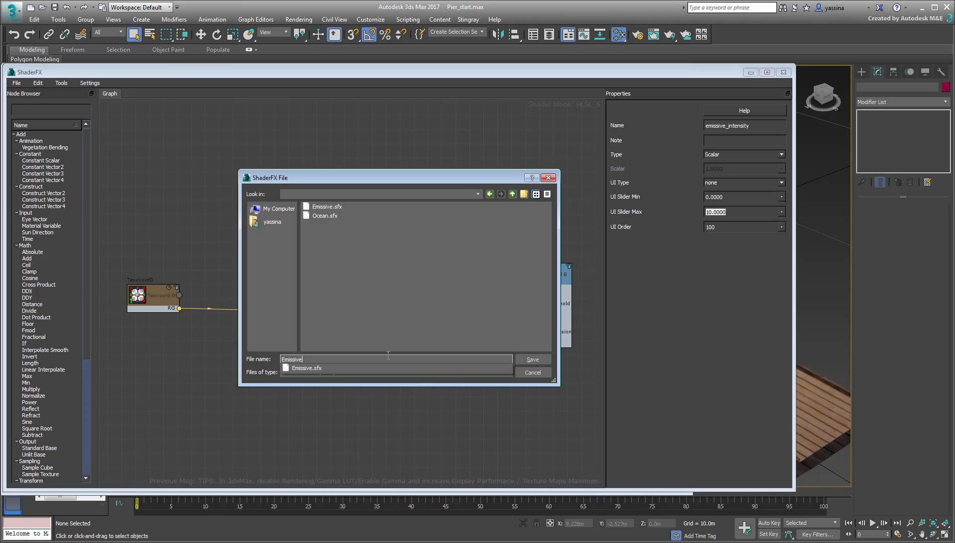
mouse_move(466, 297)
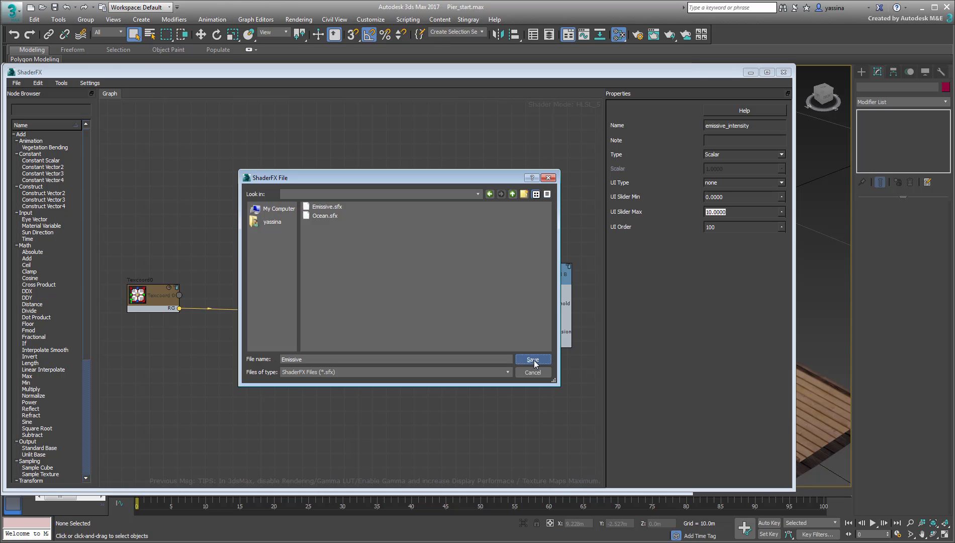
left_click(533, 360)
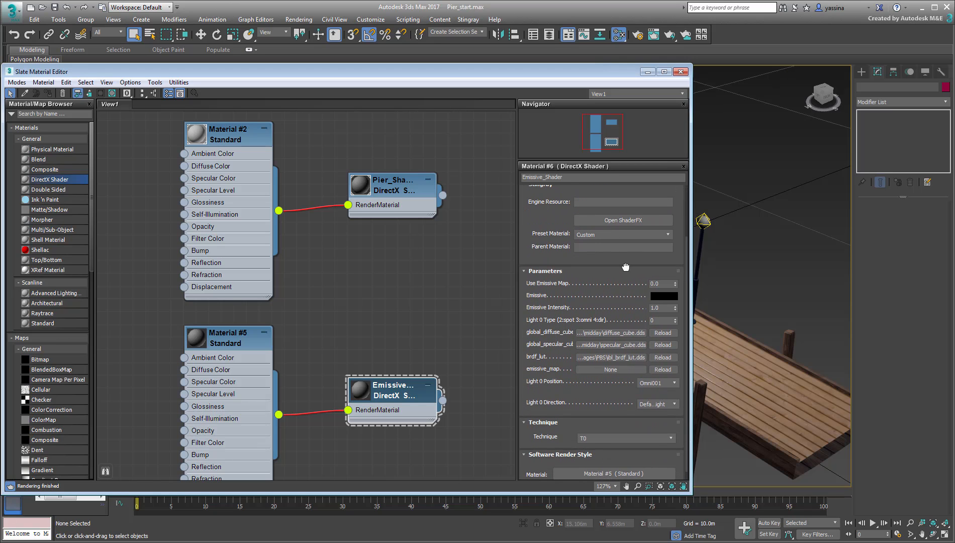
mouse_move(454, 341)
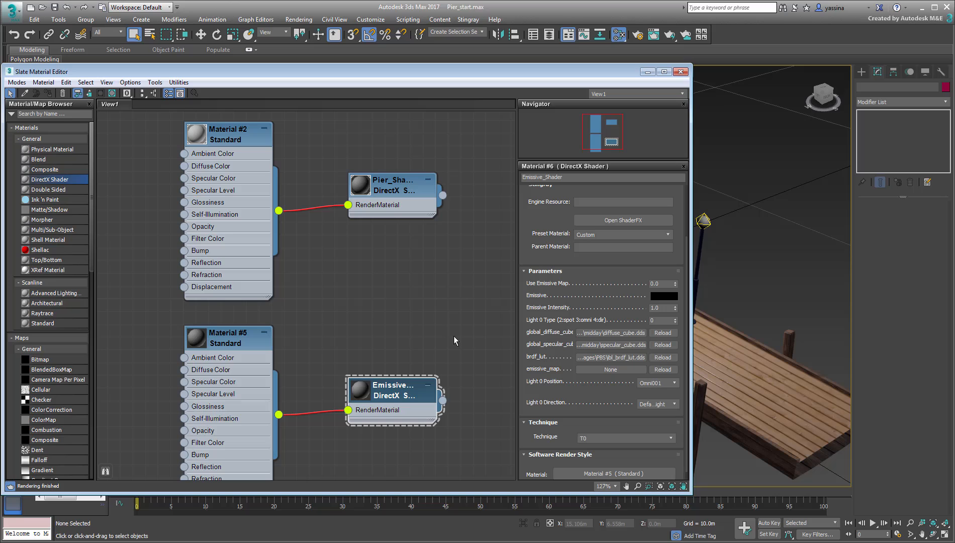
mouse_move(663, 298)
type("2")
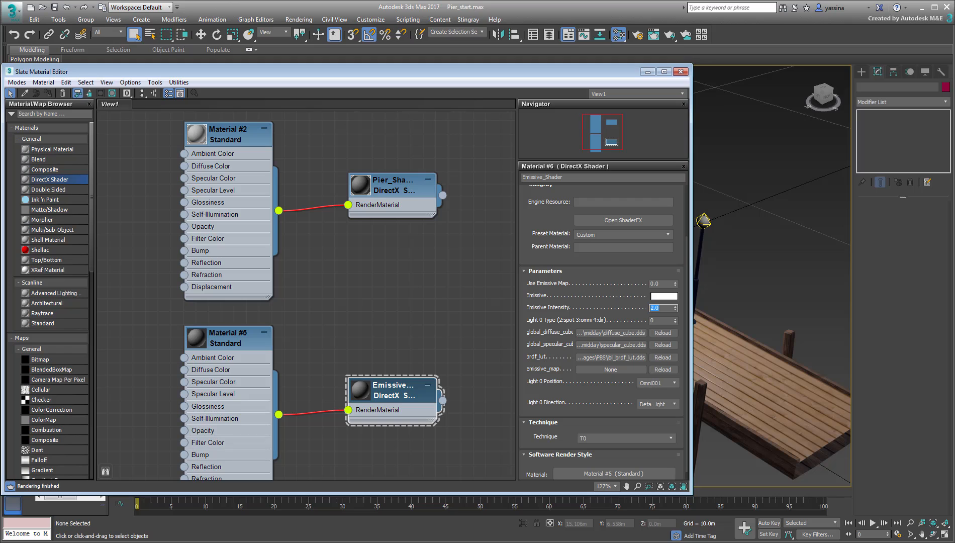
mouse_move(457, 317)
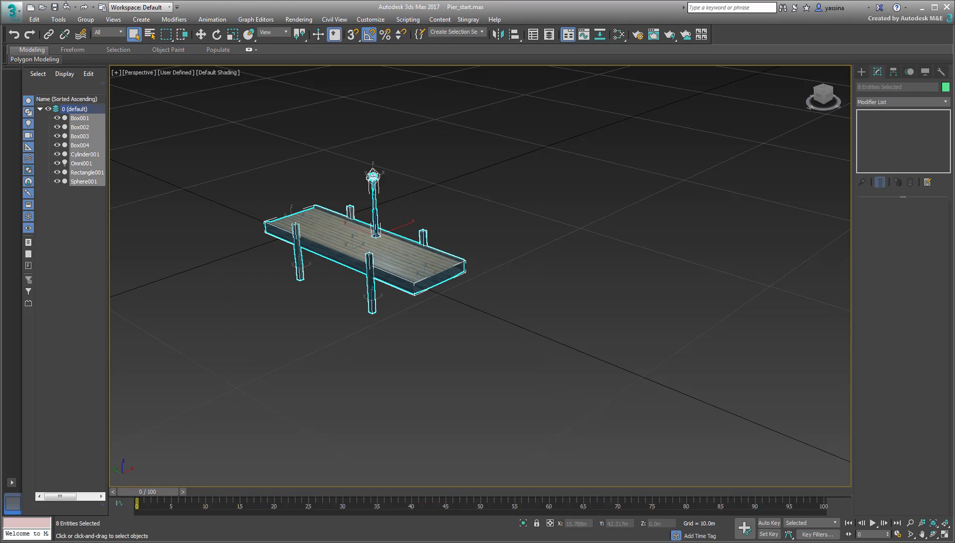
Array the selected pier objects into 3 instanced sections along Y at -10 m spacing
left_click(54, 20)
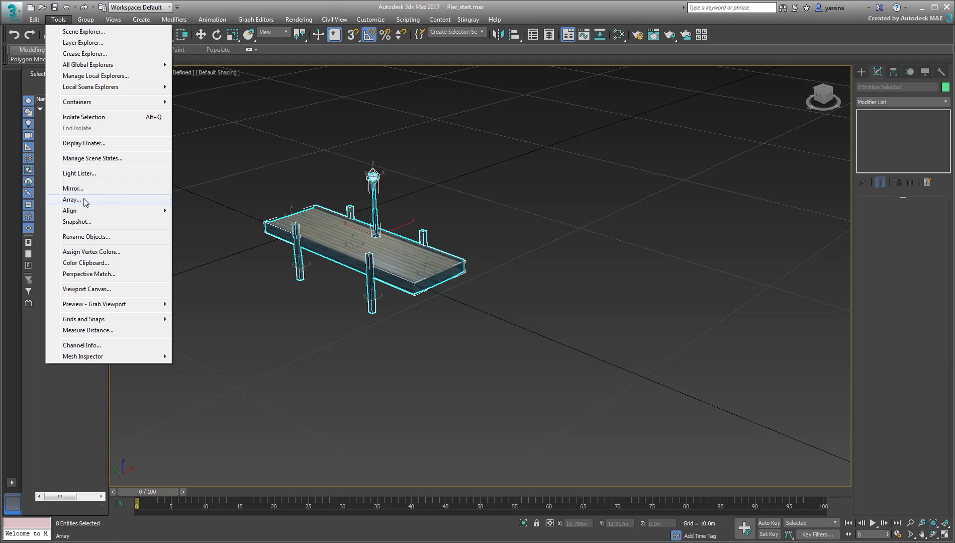
left_click(71, 199)
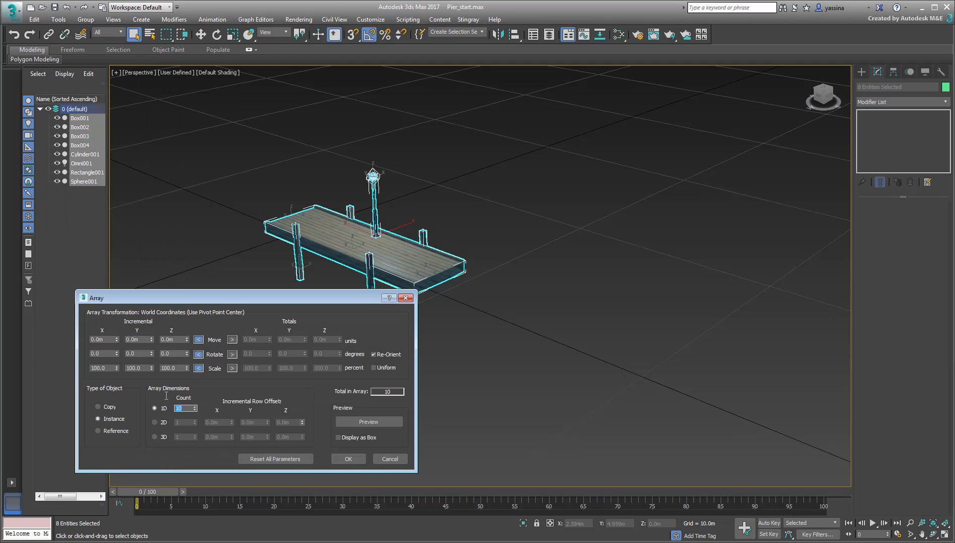
type("3")
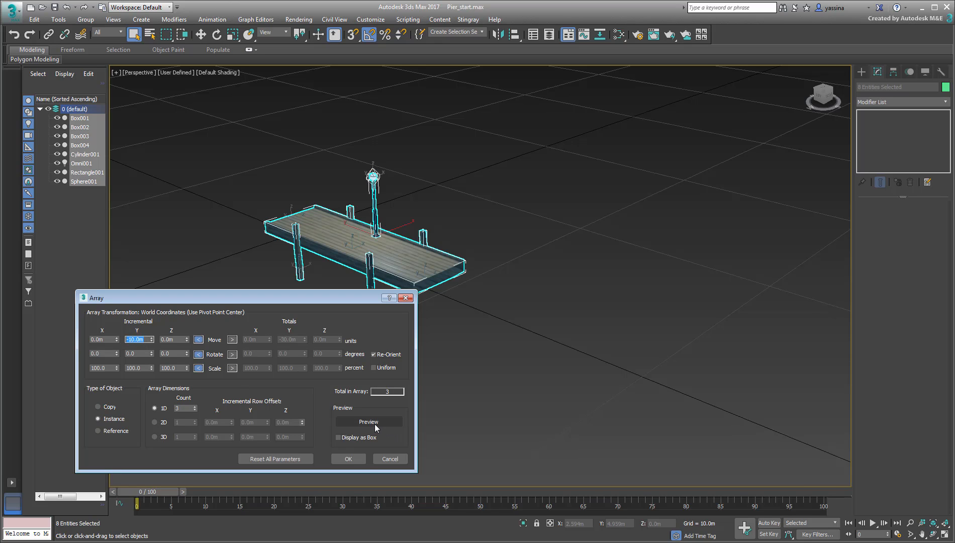
left_click(368, 422)
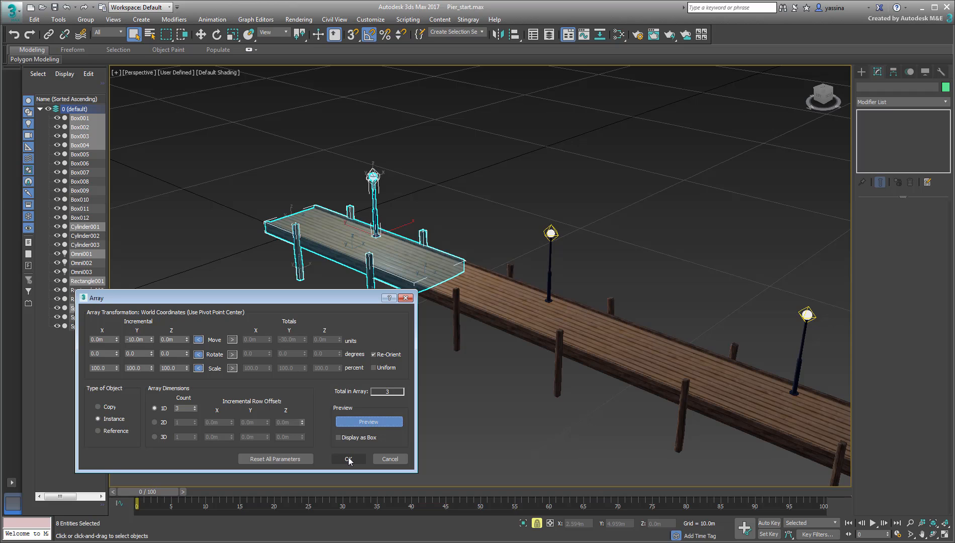
left_click(348, 459)
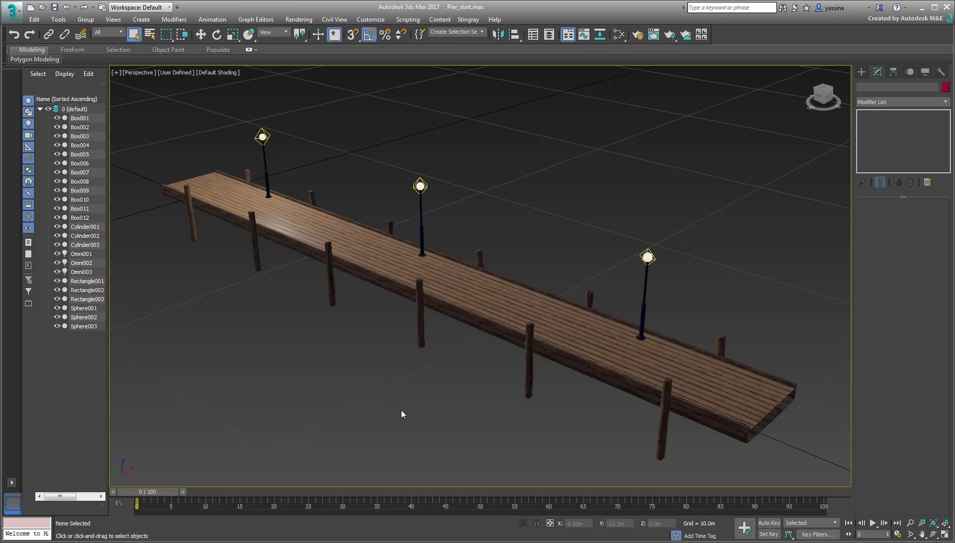
Create a new Stingray project named Pier from the basic template
left_click(467, 19)
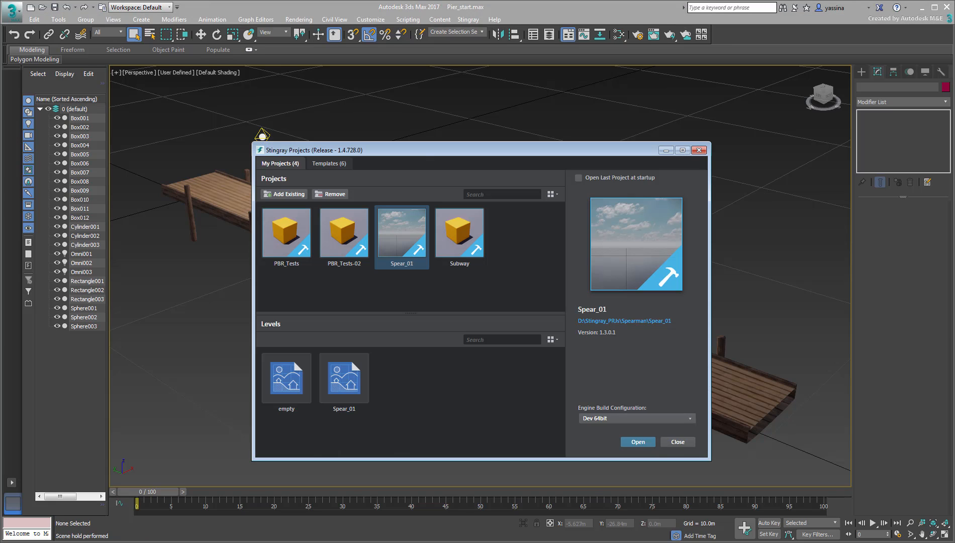
left_click(329, 164)
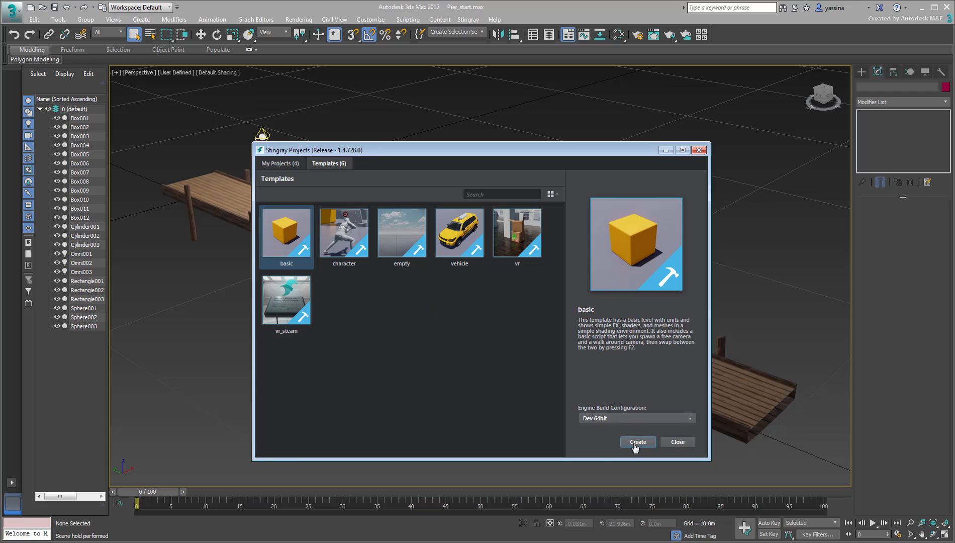
left_click(638, 443)
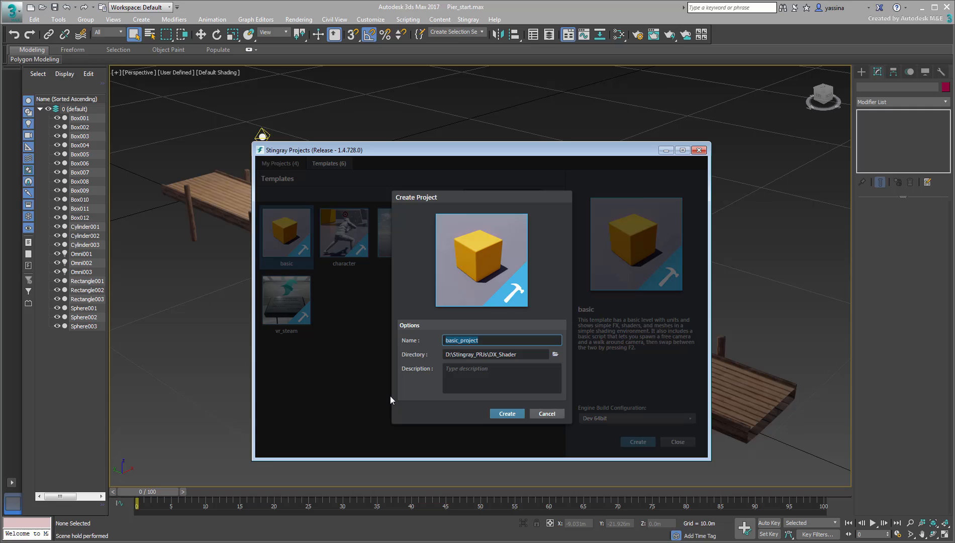
type("Pier")
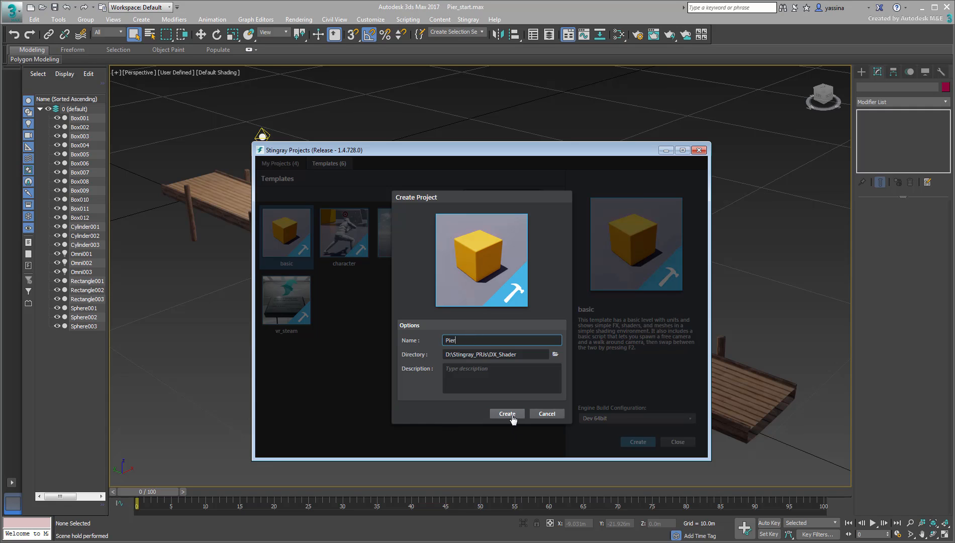
left_click(507, 415)
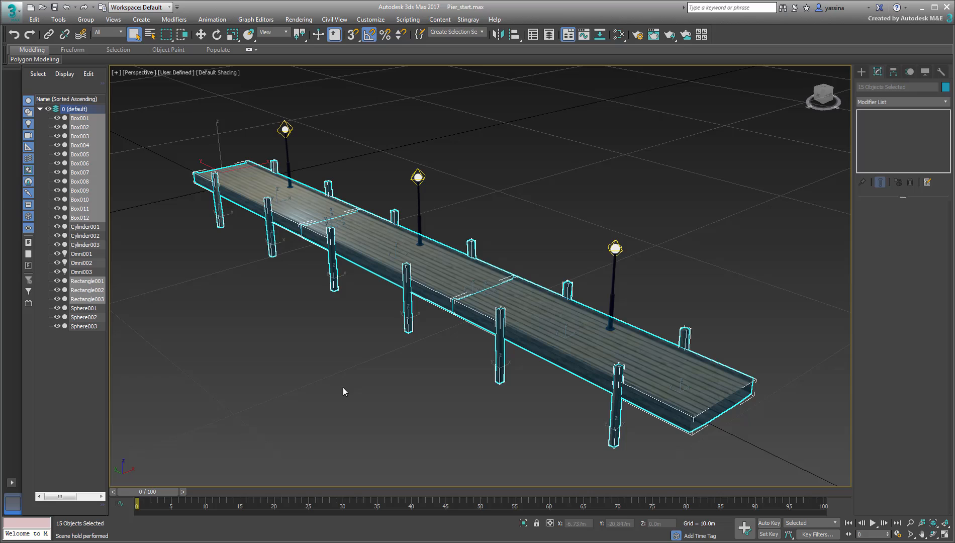
Send the pier scene to the project's content folder as Pier.fbx and confirm the FBX import
left_click(467, 19)
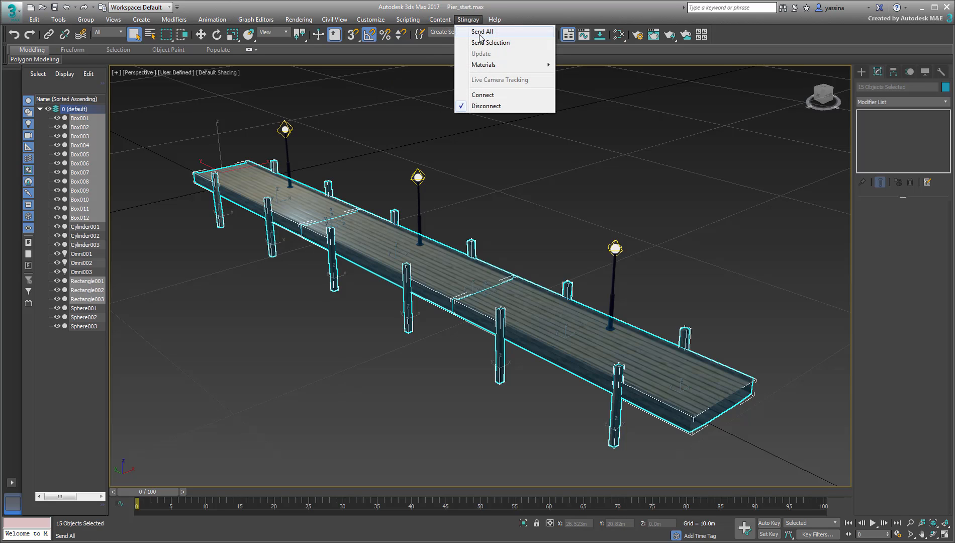
left_click(480, 31)
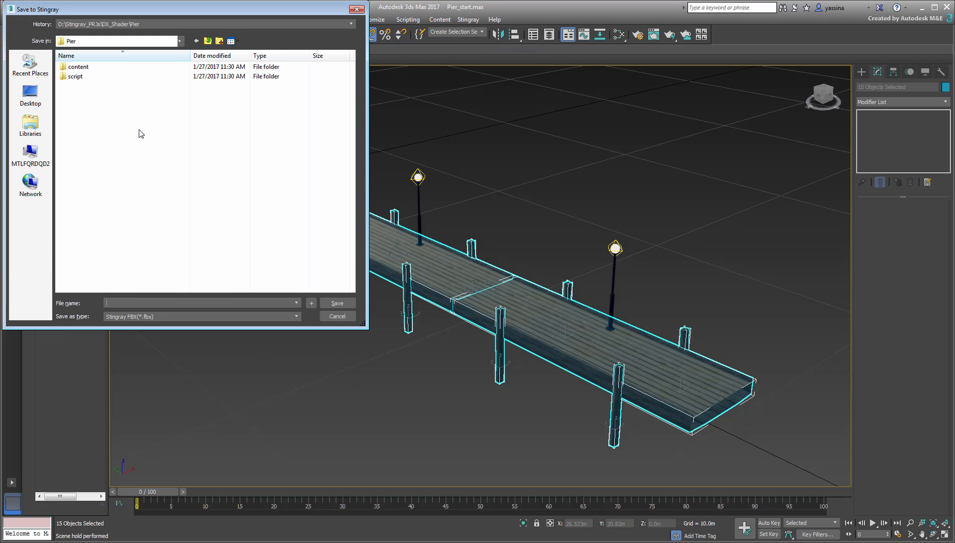
double_click(79, 66)
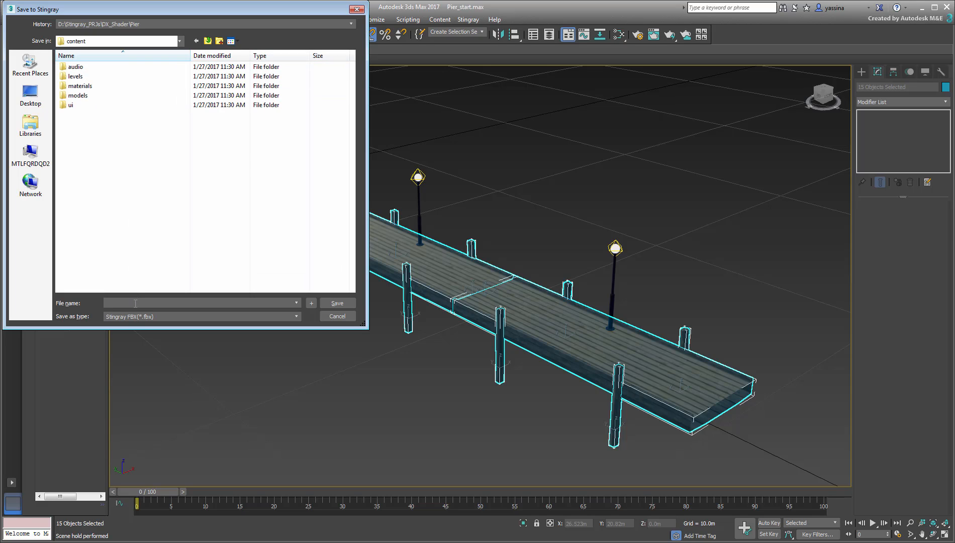
type("Pier")
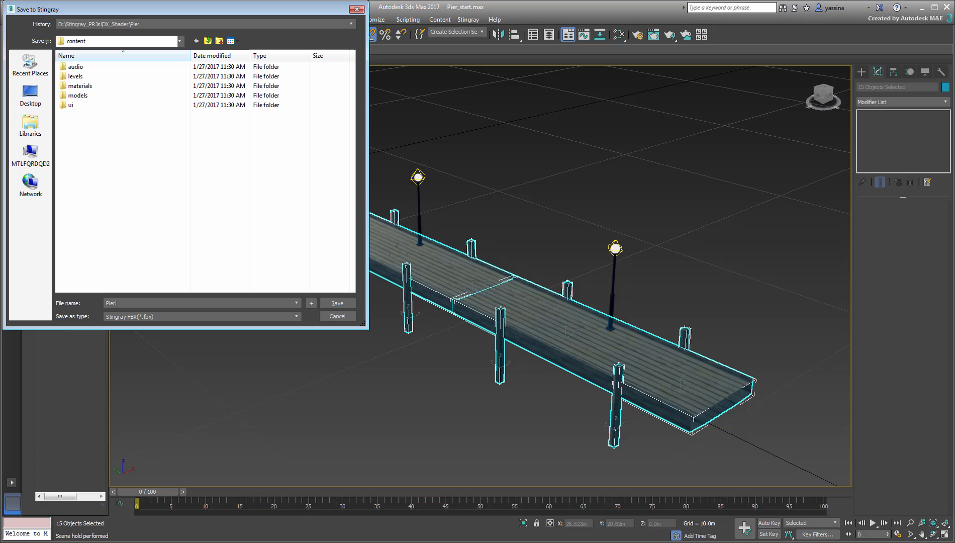
left_click(338, 303)
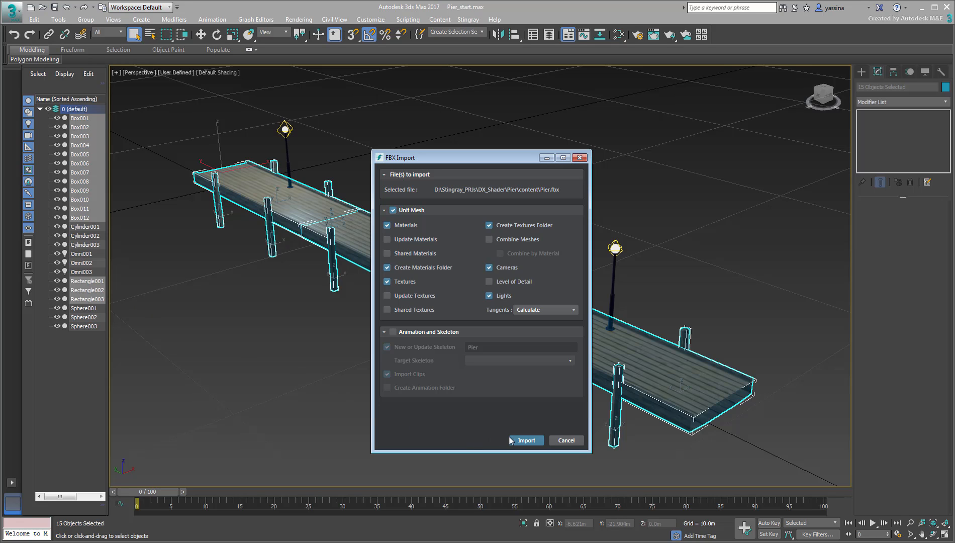
left_click(526, 441)
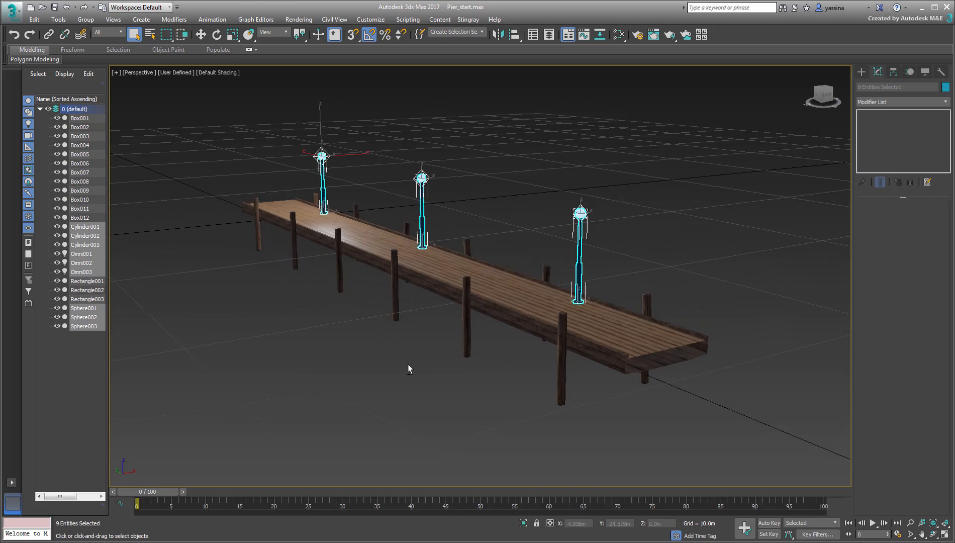
Send the selected lampposts to the content folder as Lampposts.fbx and confirm the import
left_click(468, 19)
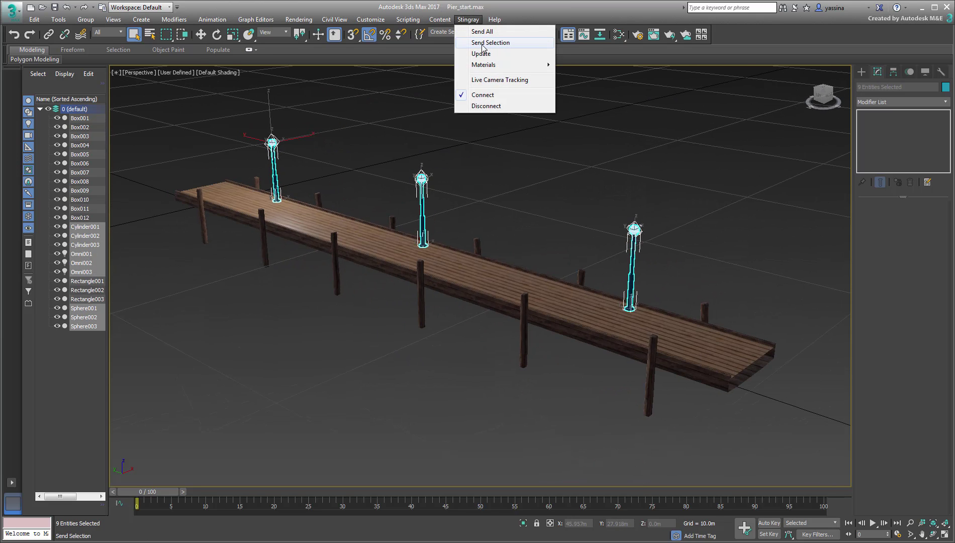
left_click(490, 43)
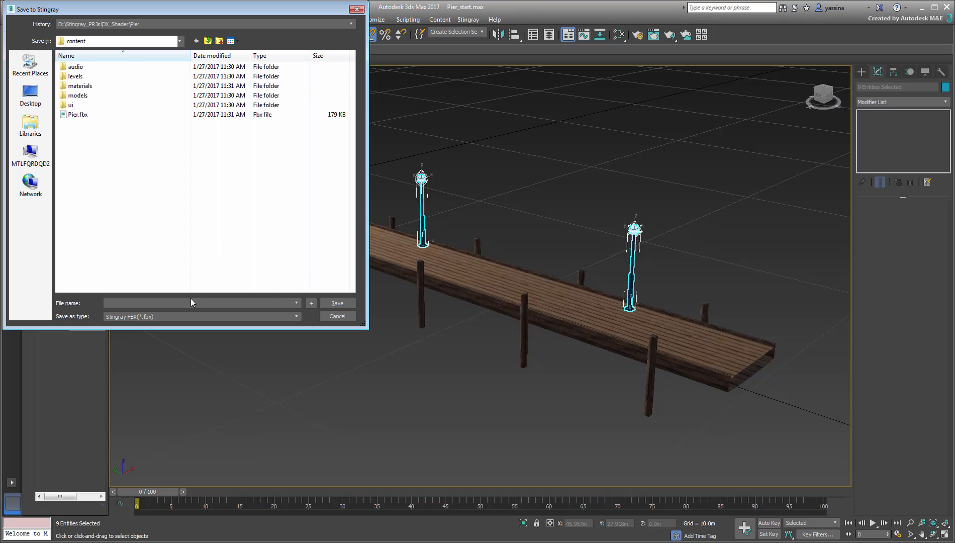
type("Lampposts")
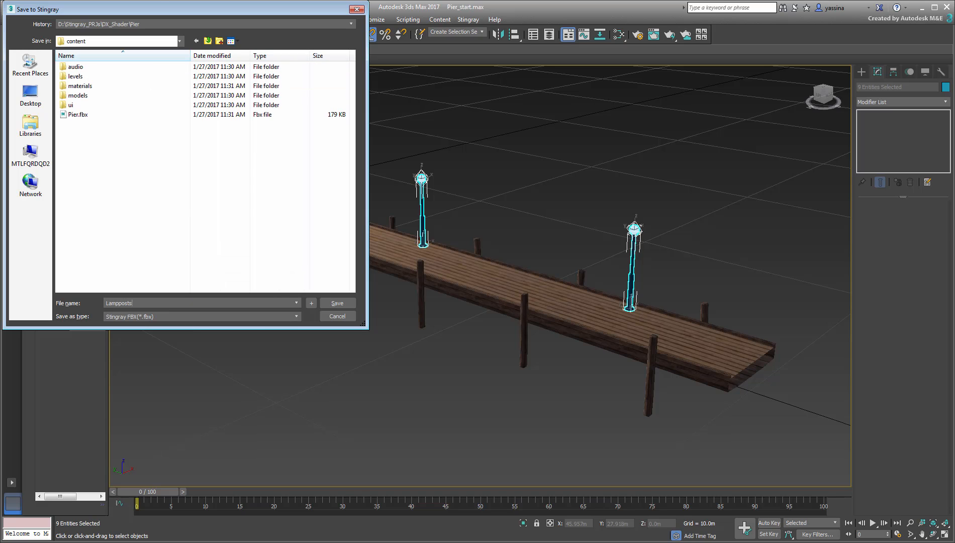
left_click(337, 303)
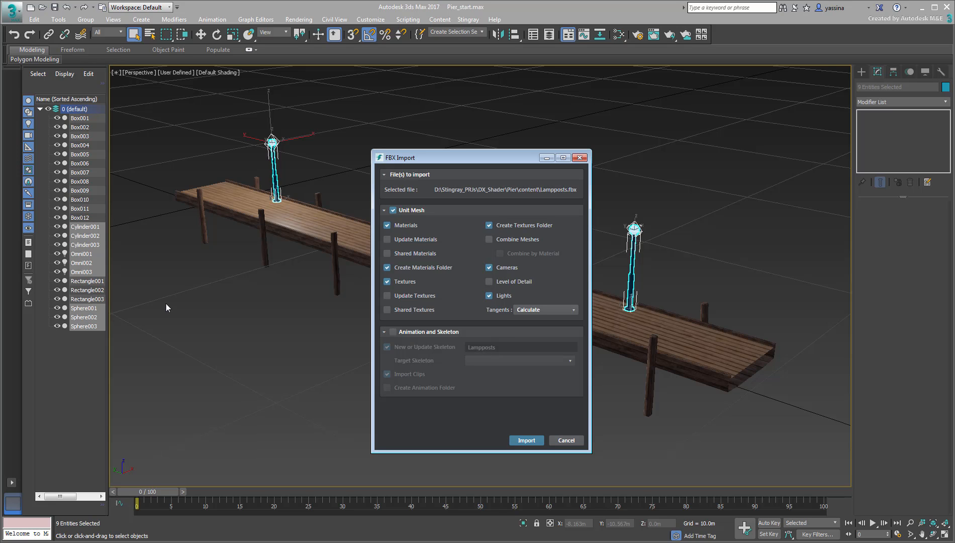
left_click(527, 440)
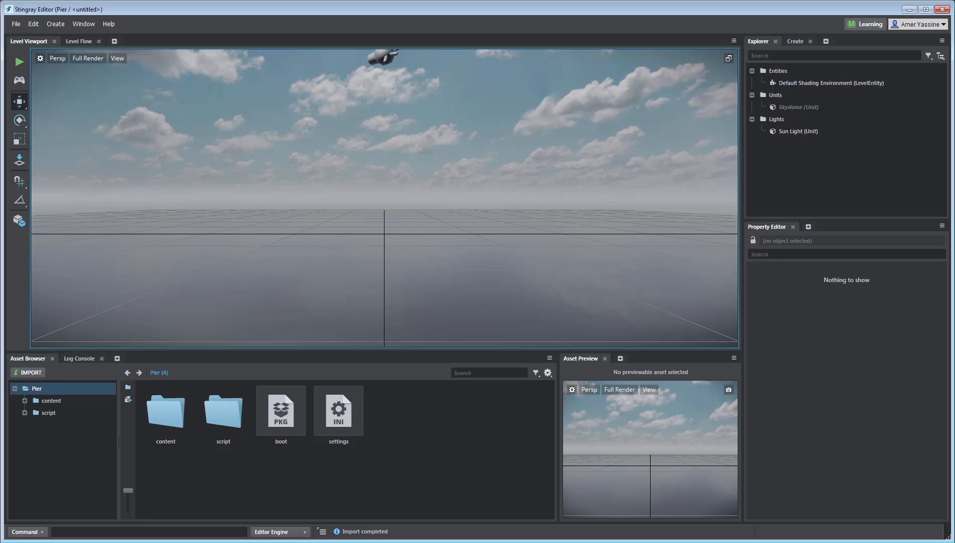
Place the Pier and Lampposts units in the level and set Omni001–003 intensity to 10
double_click(166, 412)
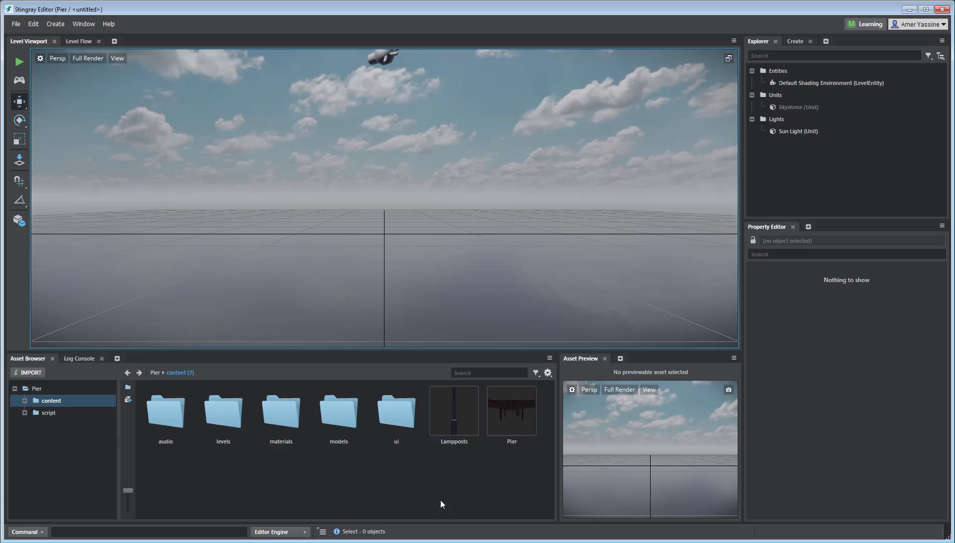
left_click(511, 411)
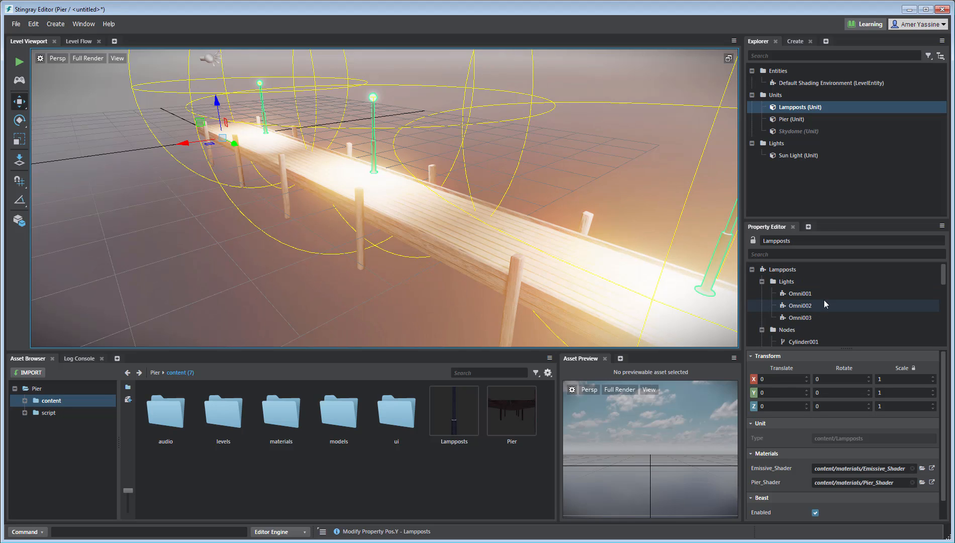
left_click(800, 318)
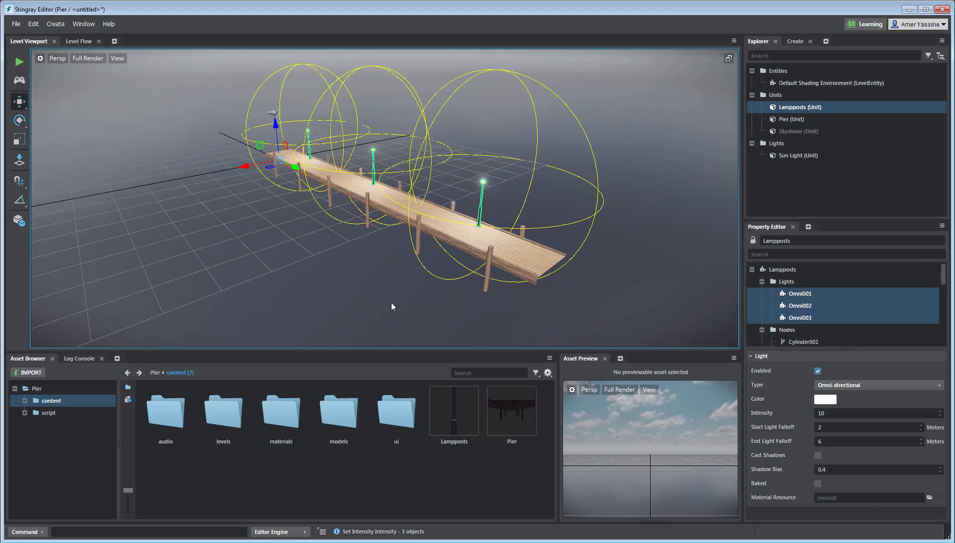
left_click(392, 307)
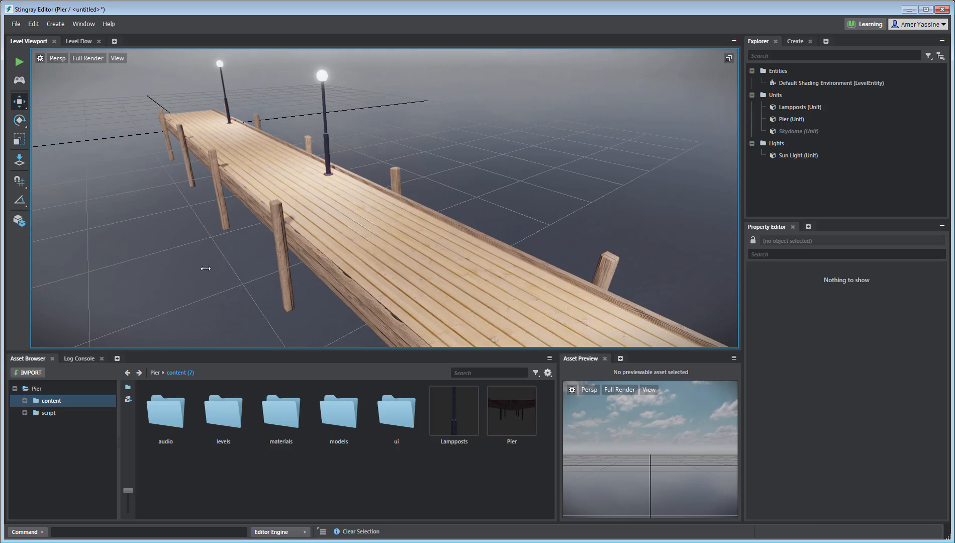
Set the Sun Light's intensity to 1 and move the view down along the pier deck
left_click(798, 155)
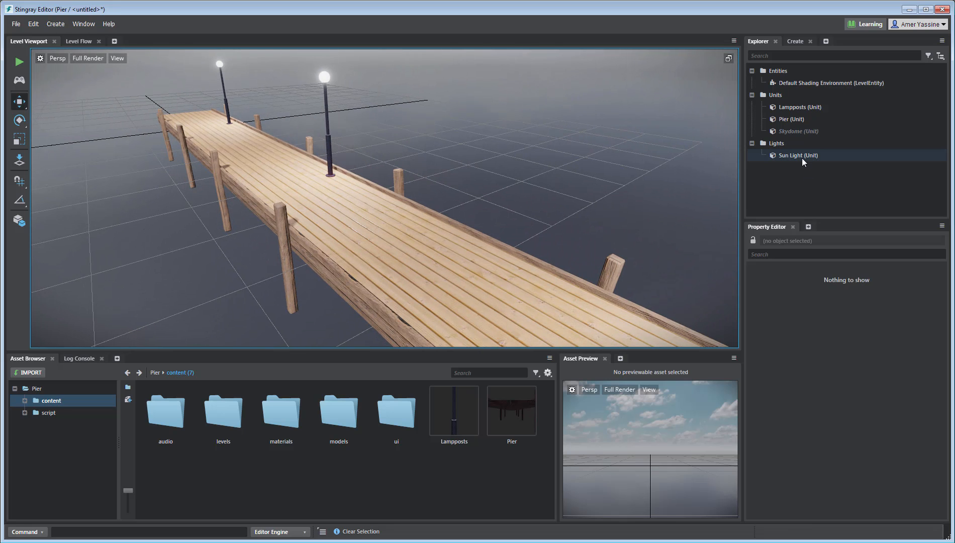
left_click(799, 155)
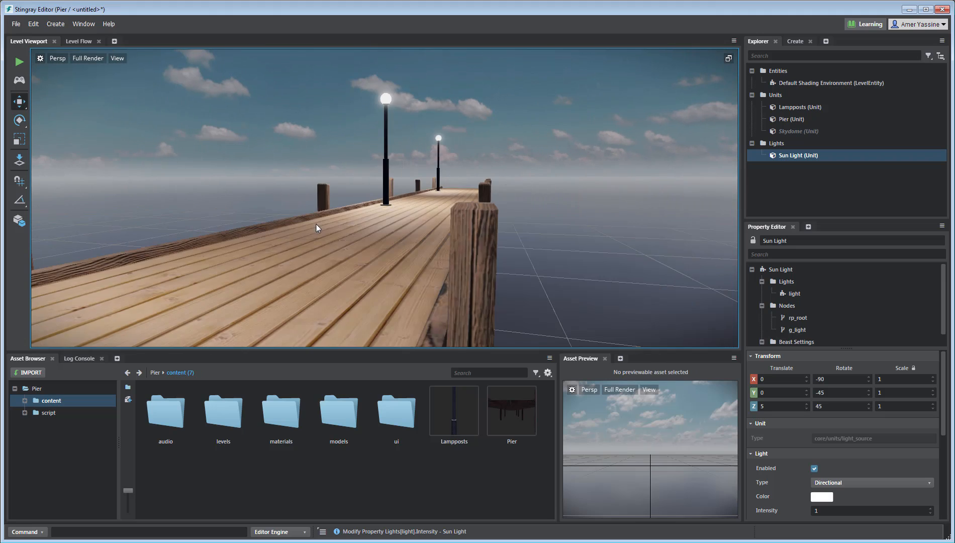
left_click_drag(317, 228, 330, 281)
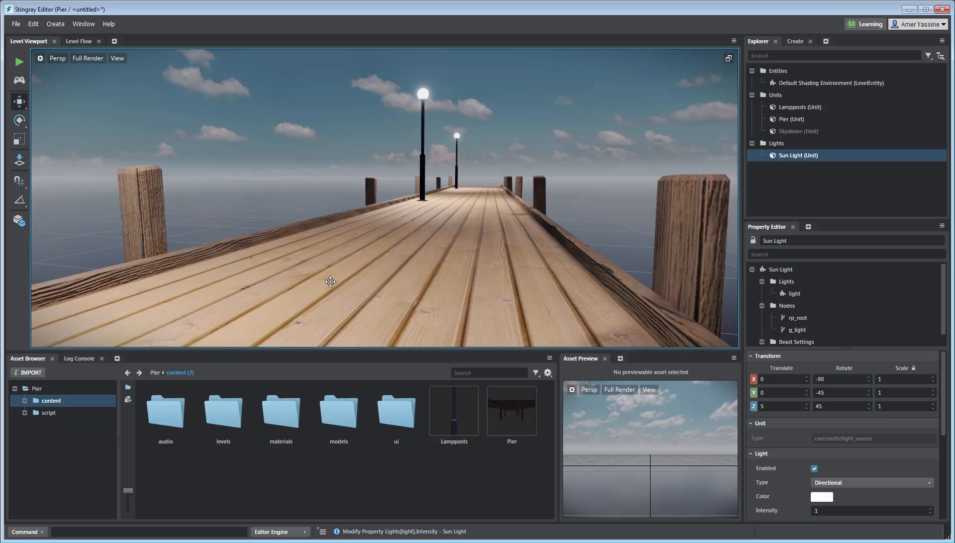
left_click_drag(330, 282, 375, 251)
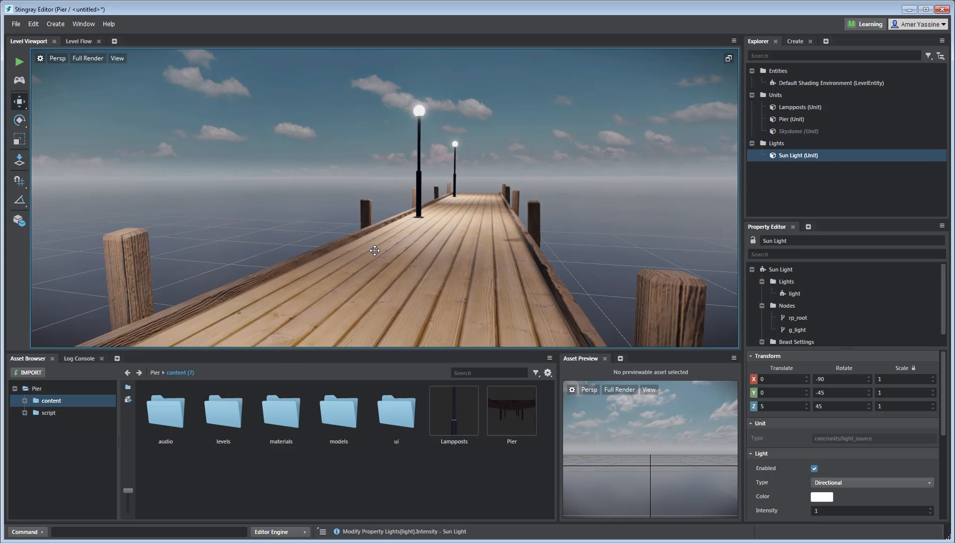
left_click(281, 414)
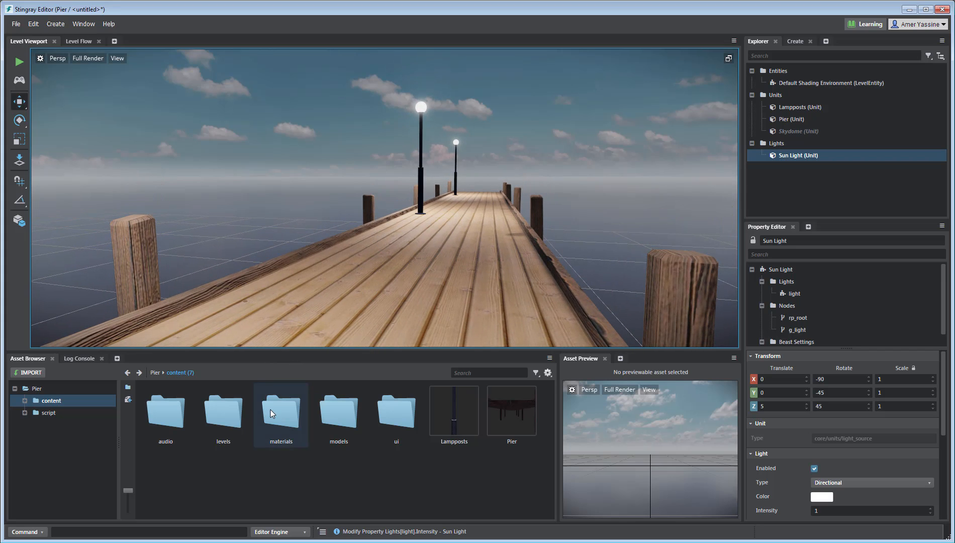
Review Pier_Shader's texture maps in the materials folder, then show Emissive_Shader's properties
double_click(280, 413)
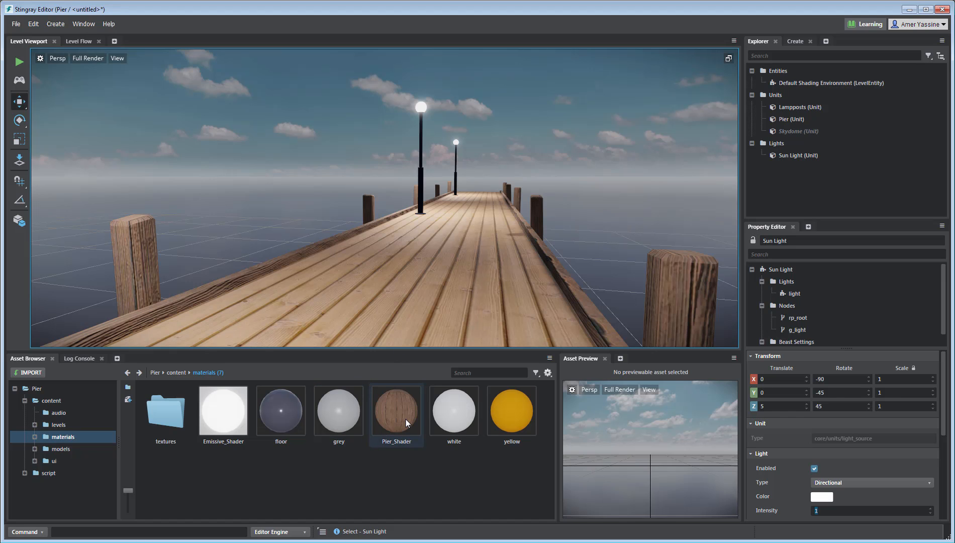
left_click(397, 411)
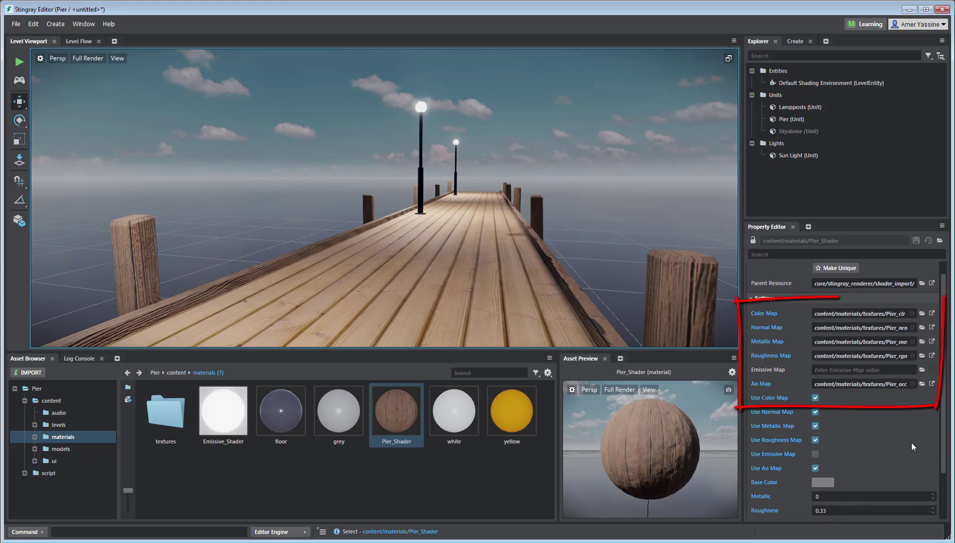
mouse_move(902, 437)
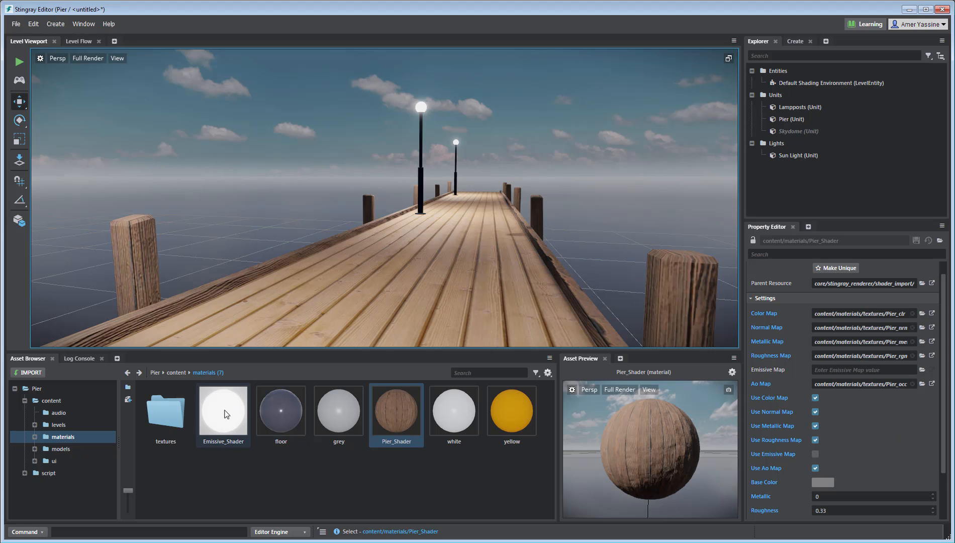
left_click(223, 411)
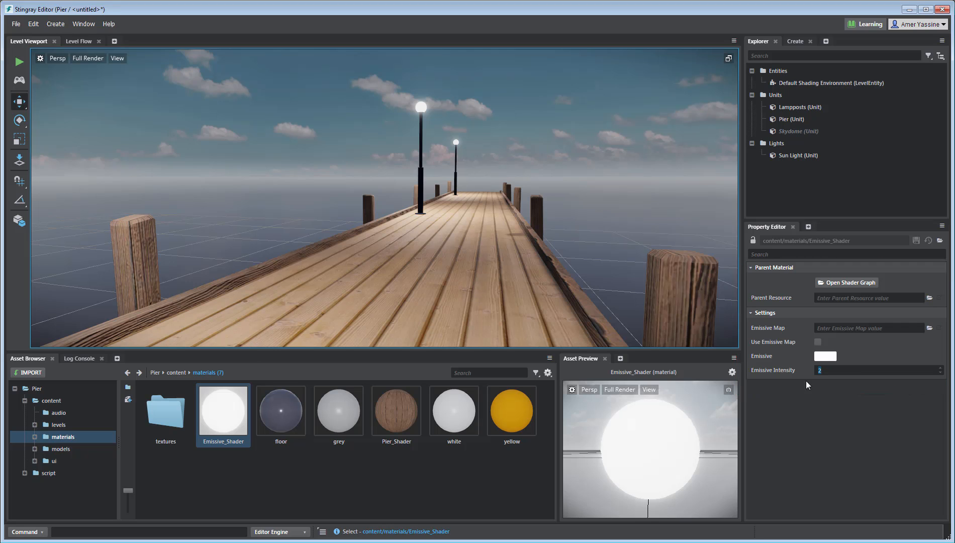
Set Emissive Intensity to 5 with a warm beige emissive colour and save the material
type("5")
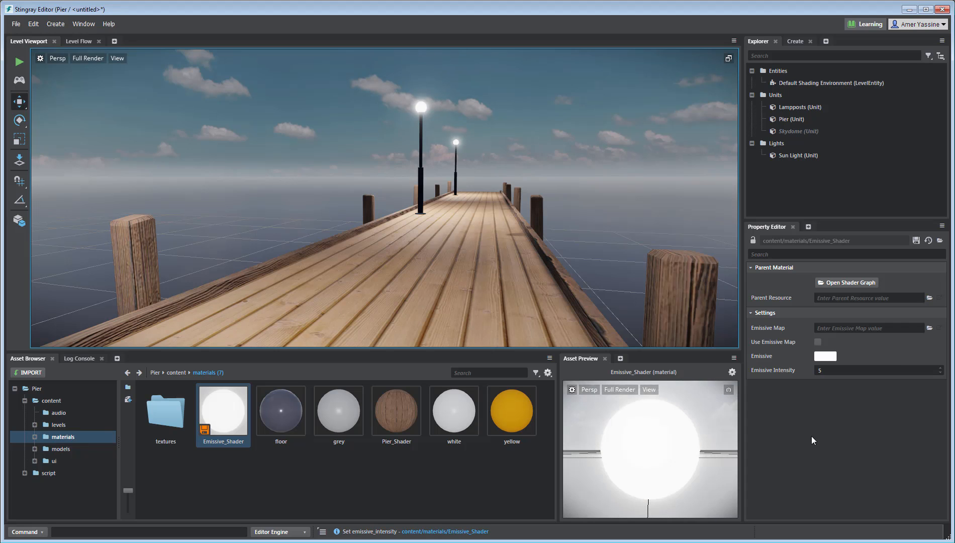
left_click(824, 355)
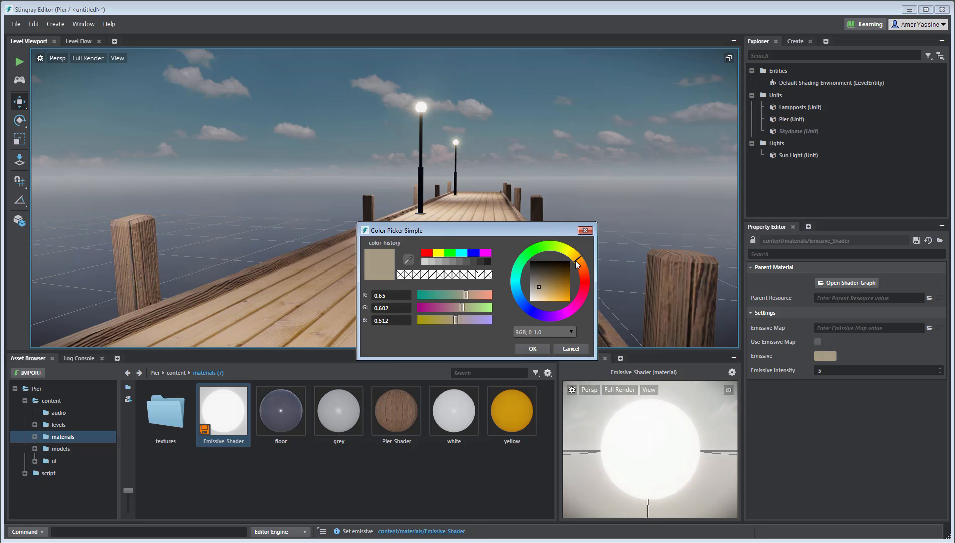
left_click(532, 349)
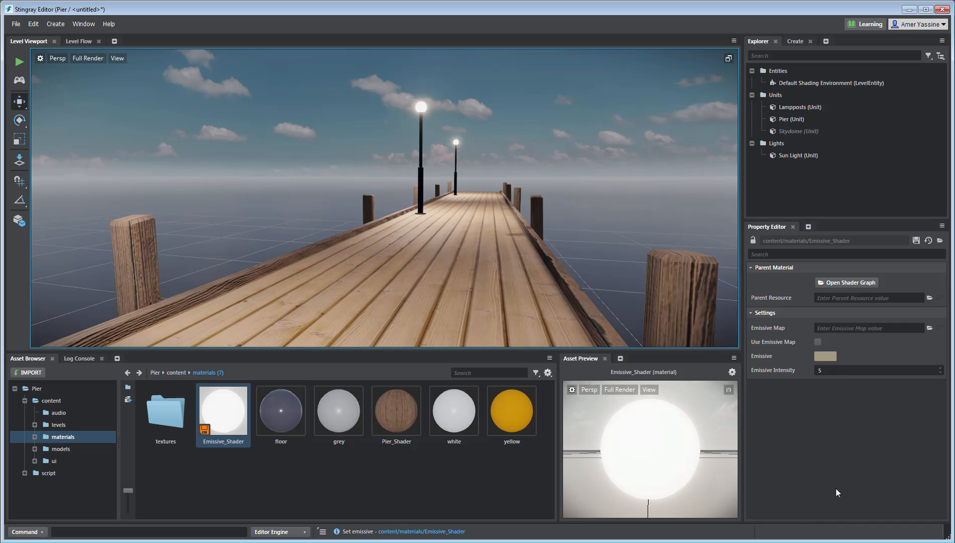
right_click(223, 411)
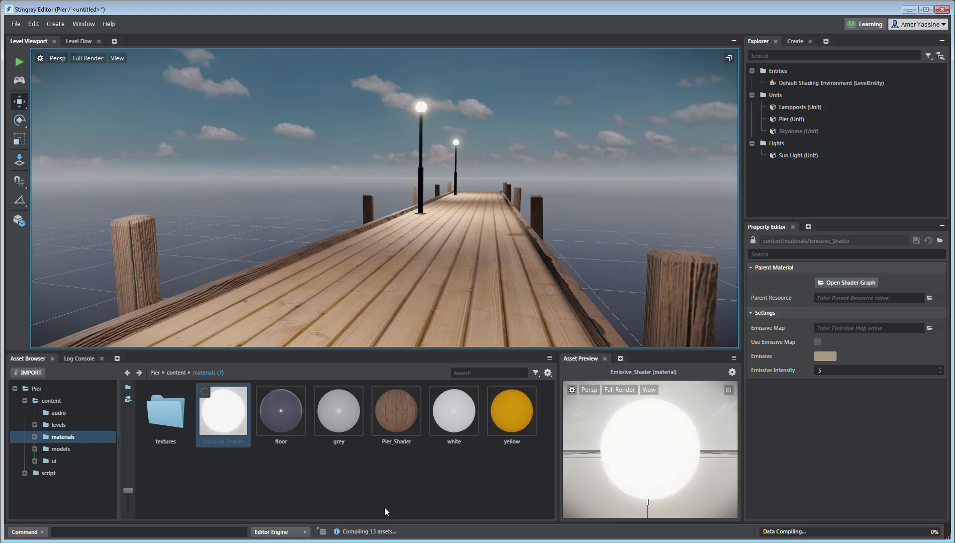
left_click(16, 24)
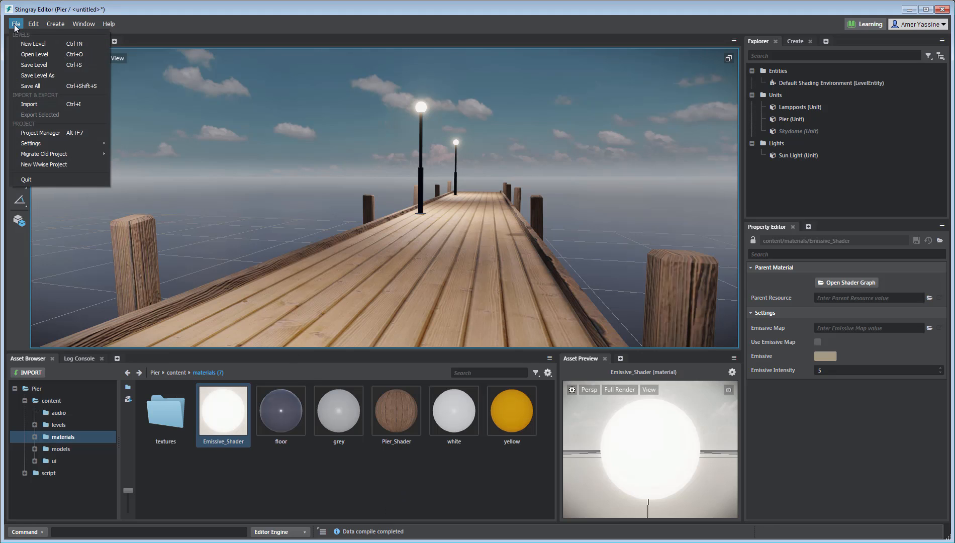
Save the level as Pier in the levels folder
left_click(36, 75)
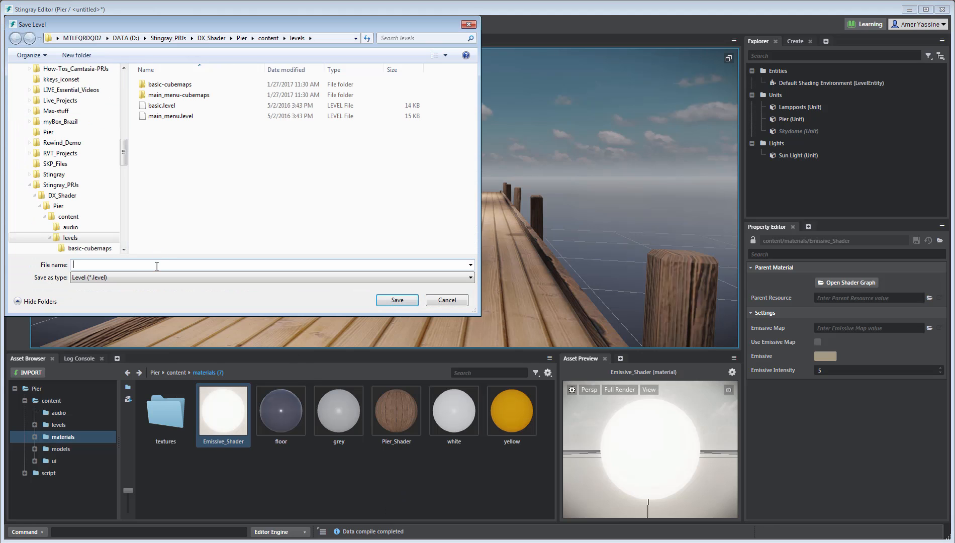
left_click(397, 301)
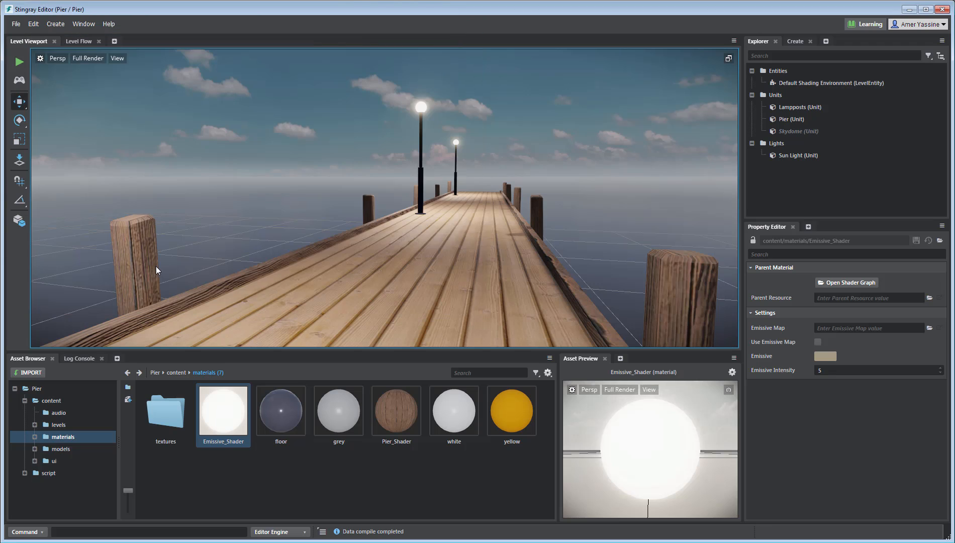